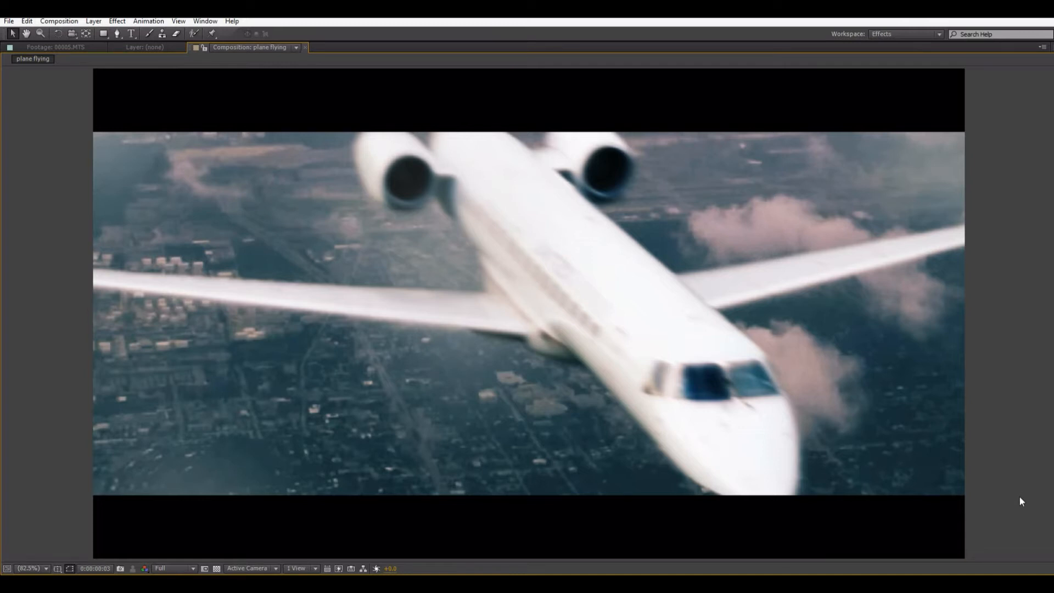
pyautogui.moveTo(285, 145)
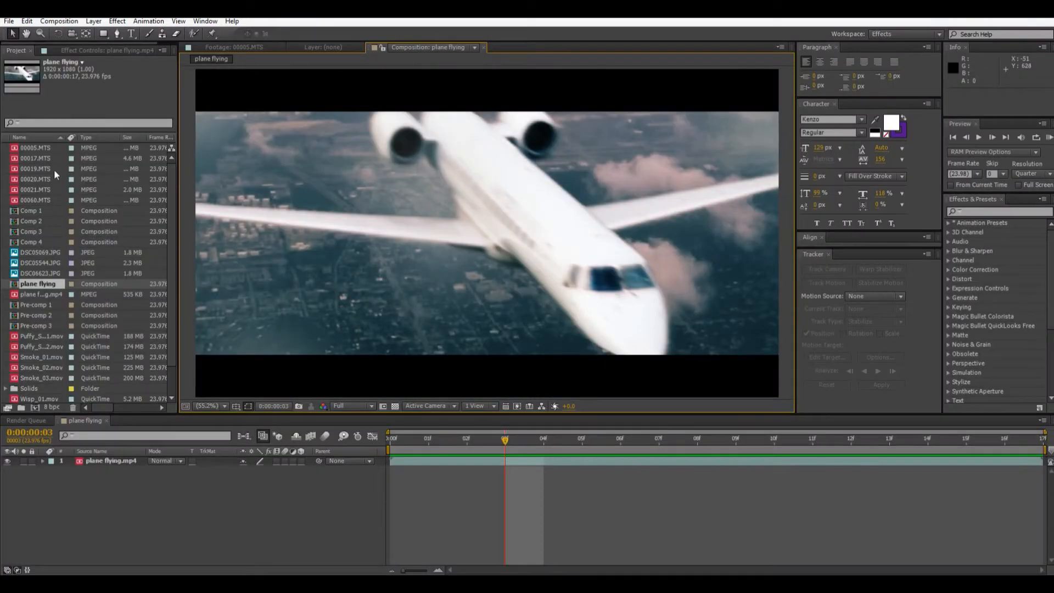
# Preview 00005.MTS of the plane on the tarmac in the Footage panel, then open 00021.MTS.
pyautogui.click(35, 147)
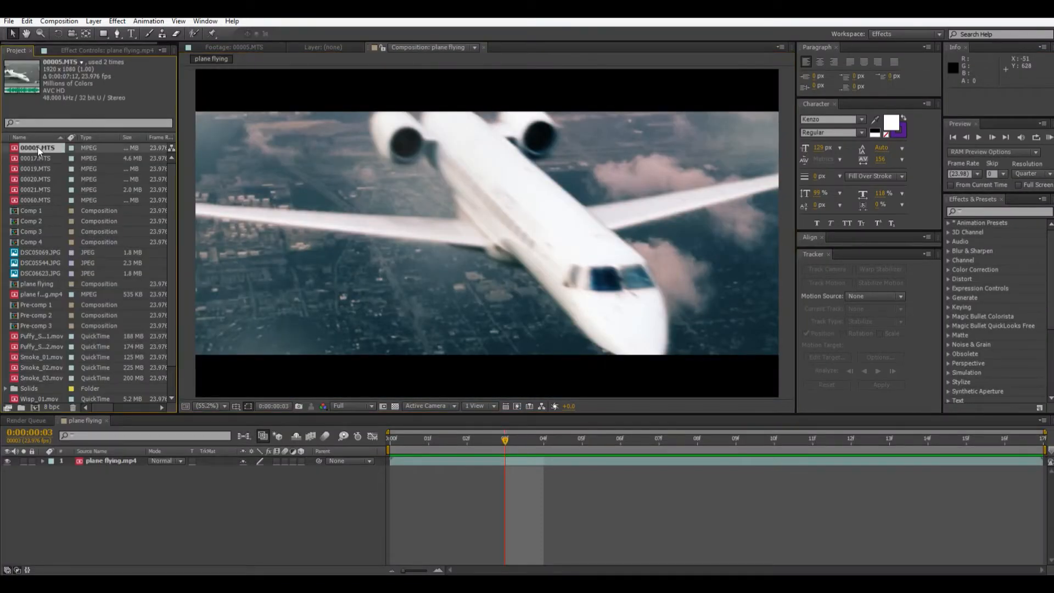
pyautogui.click(235, 47)
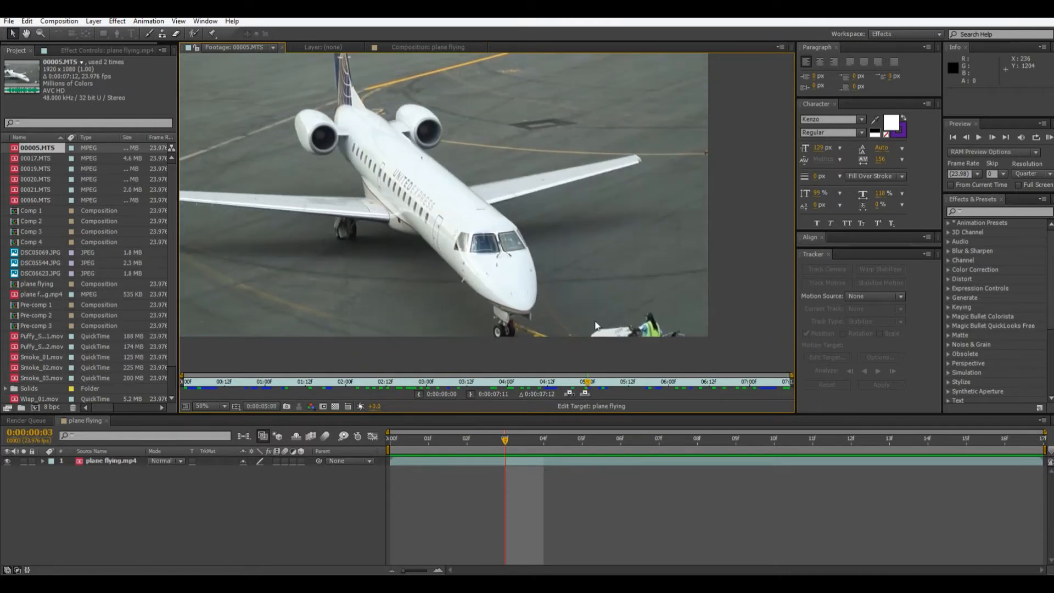
pyautogui.click(35, 190)
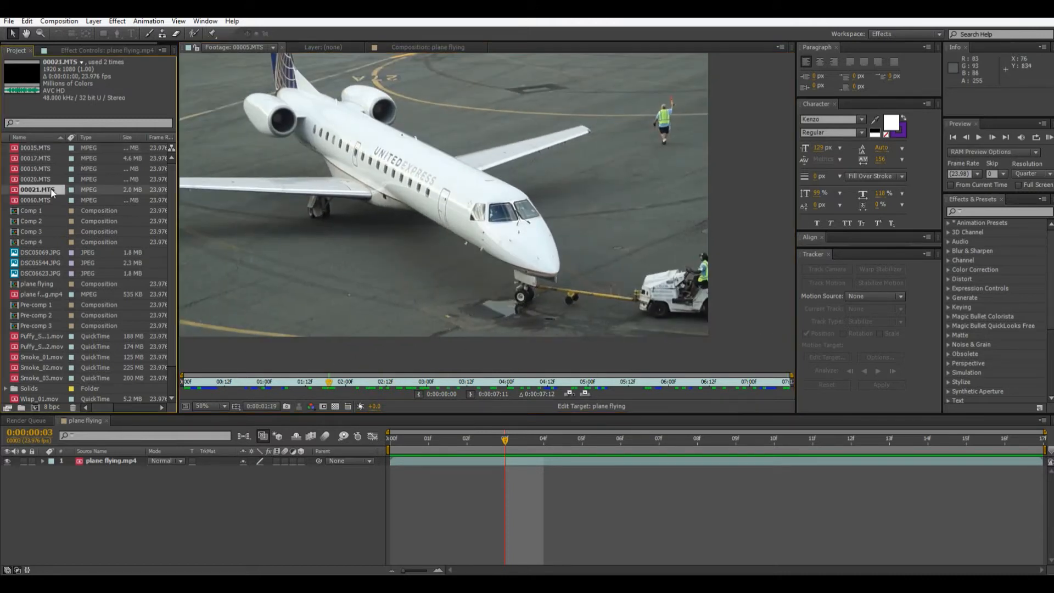
pyautogui.doubleClick(35, 190)
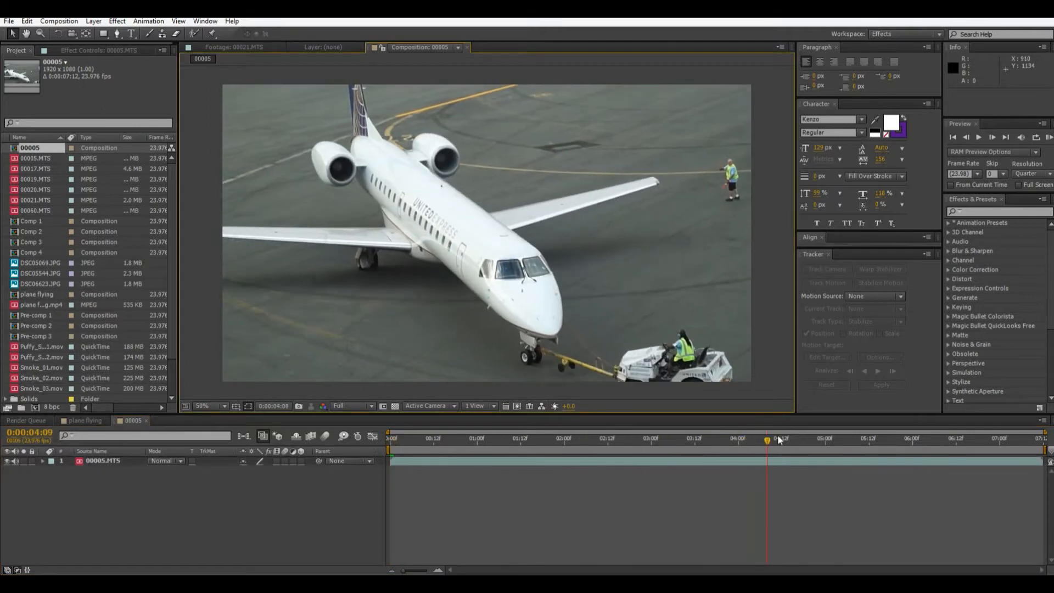
# Scrub through the 00005 composition to review the plane's movement and select the footage layer.
pyautogui.moveTo(766, 439); pyautogui.dragTo(817, 438)
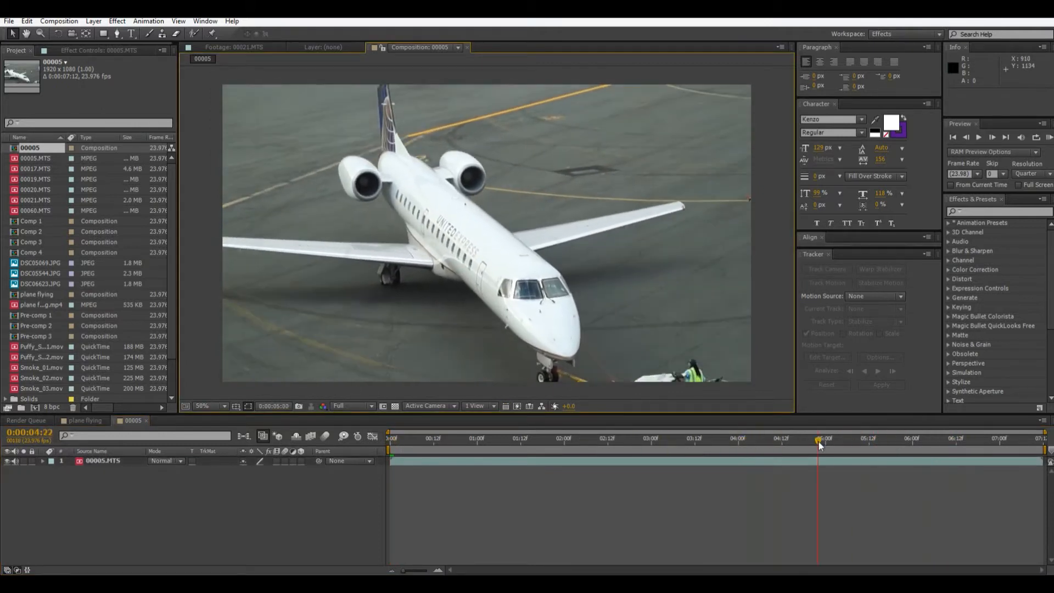
pyautogui.click(495, 438)
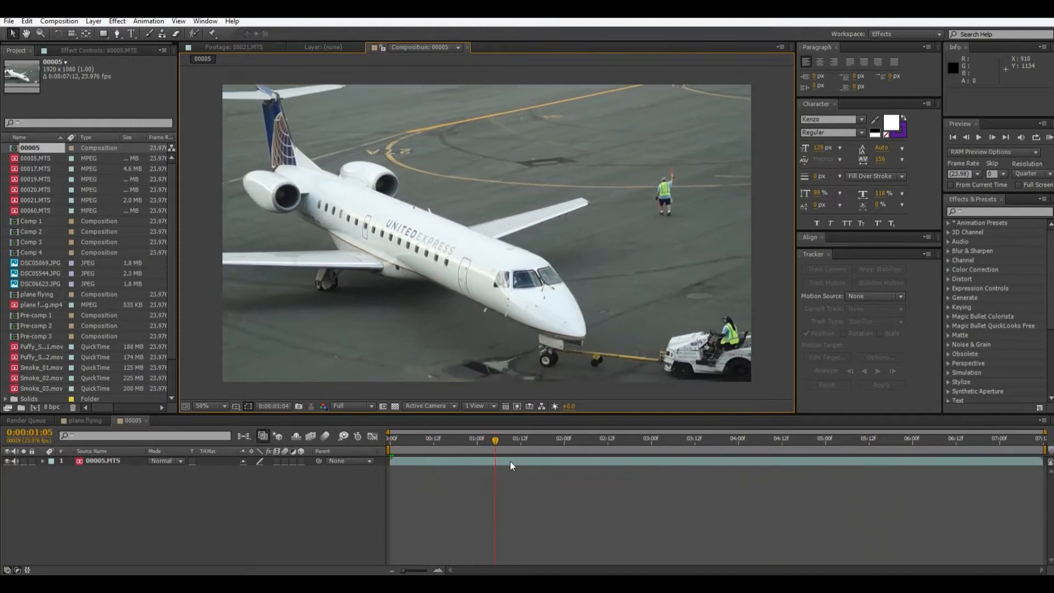
pyautogui.click(663, 440)
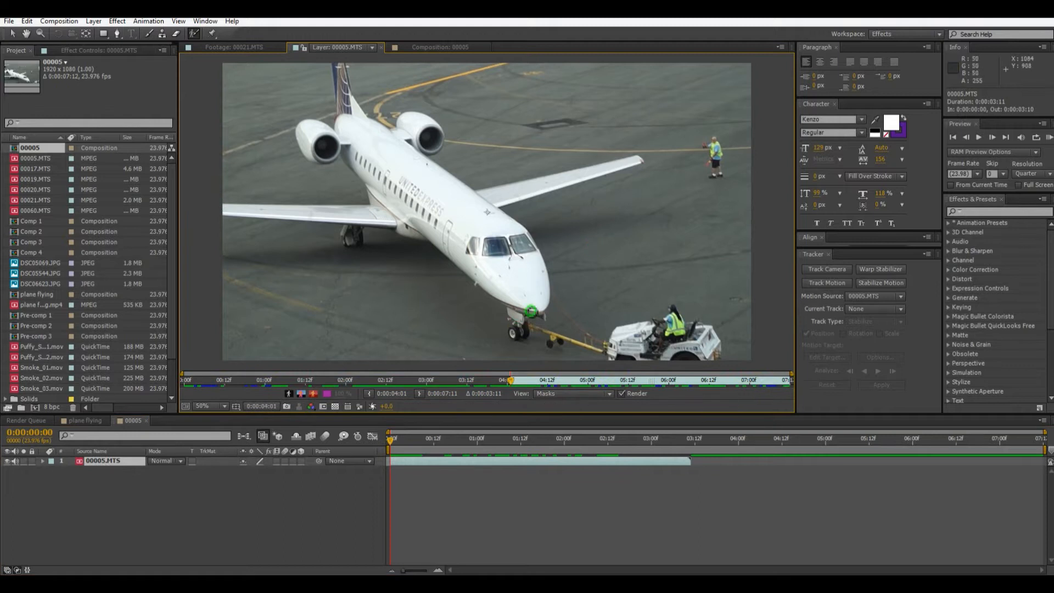
# Paint Roto Brush strokes over the plane's body, wing and tail fin to isolate it from the tarmac.
pyautogui.moveTo(345, 133); pyautogui.dragTo(528, 307)
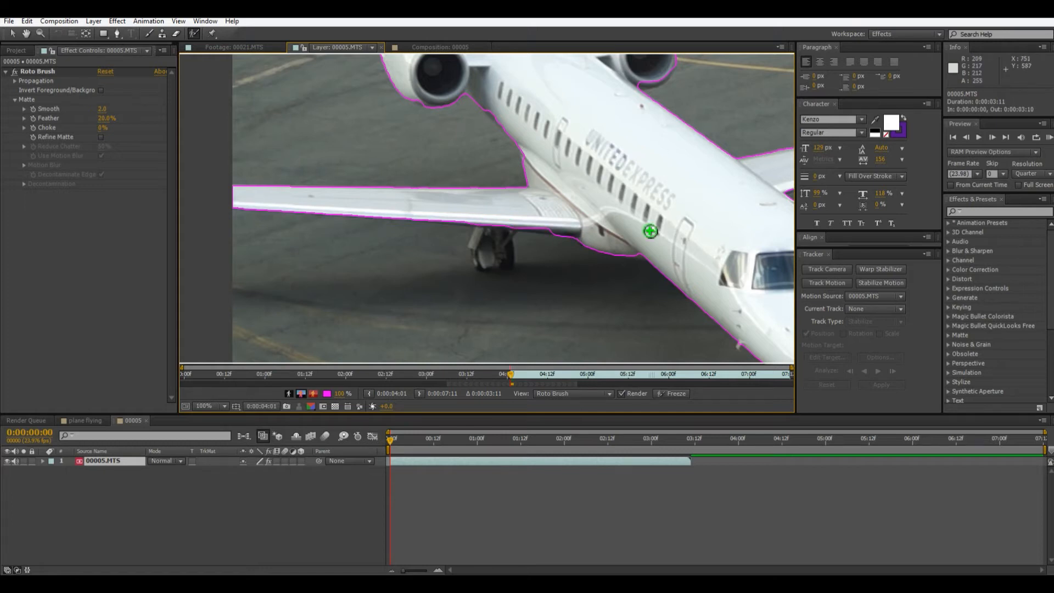
pyautogui.click(211, 406)
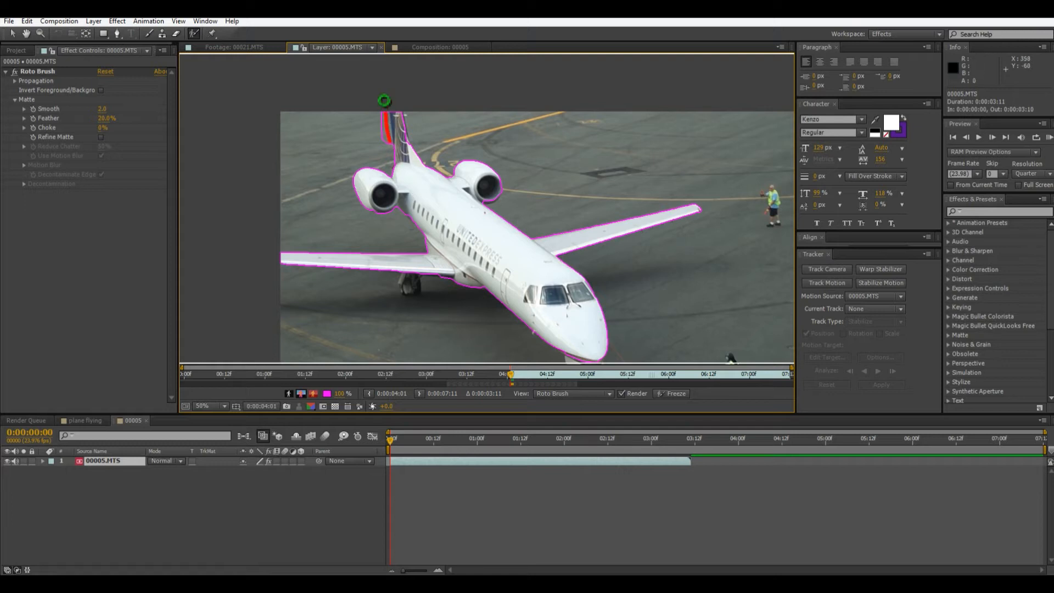
pyautogui.moveTo(384, 101); pyautogui.dragTo(394, 146)
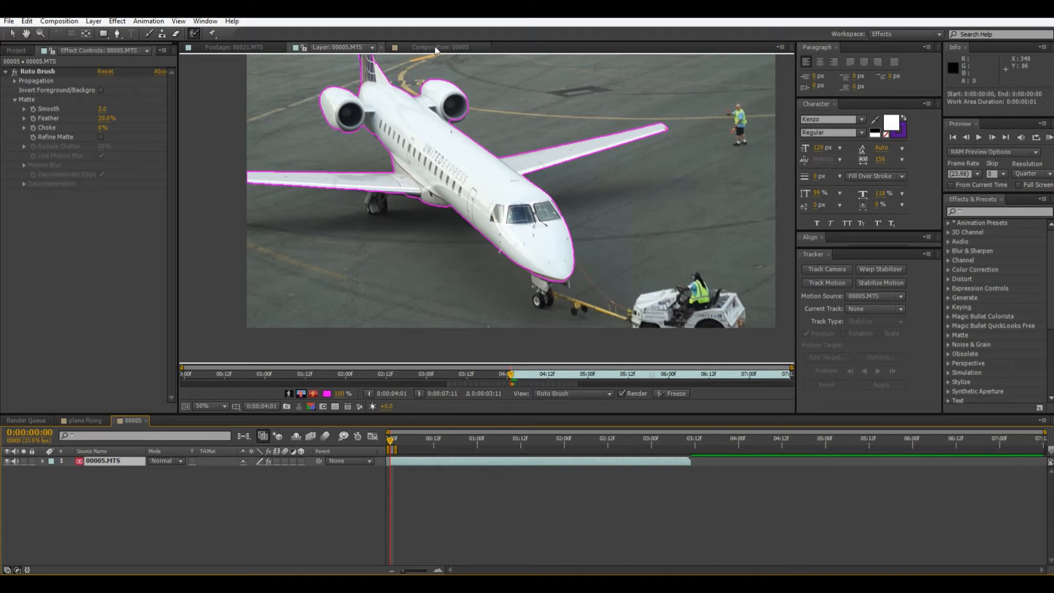
# Inspect the cutout in the composition and set Roto Brush Smooth 4.0, Feather 12.6%, Choke 70%.
pyautogui.click(441, 48)
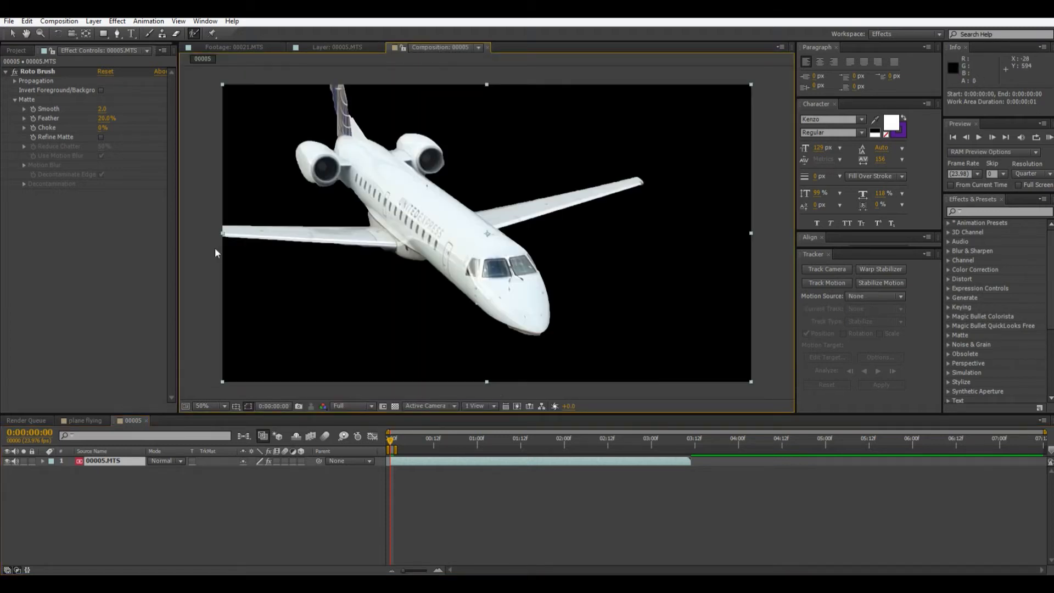
pyautogui.click(395, 438)
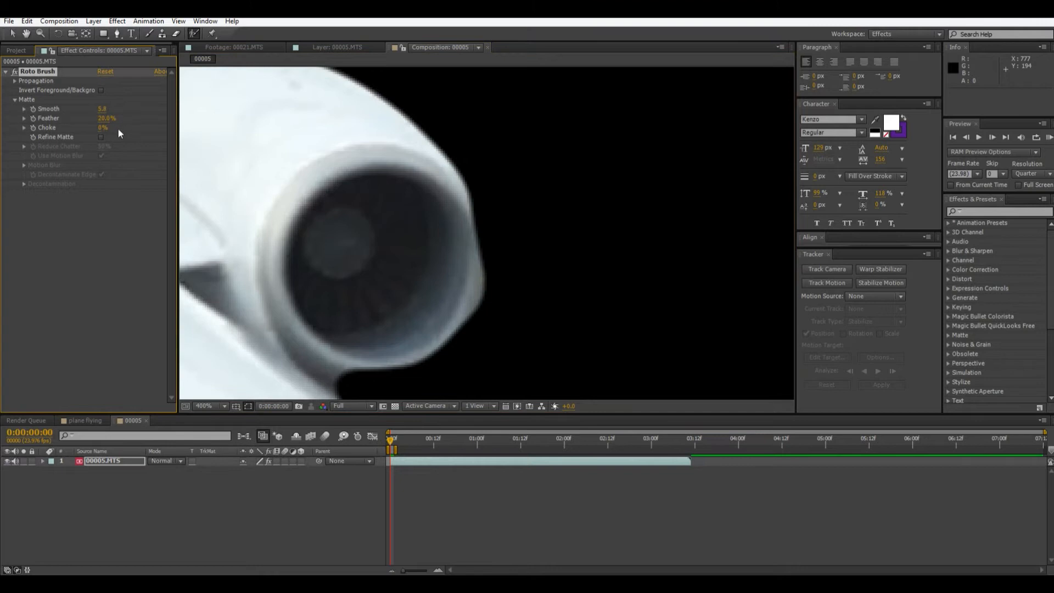
pyautogui.moveTo(105, 118); pyautogui.dragTo(107, 118)
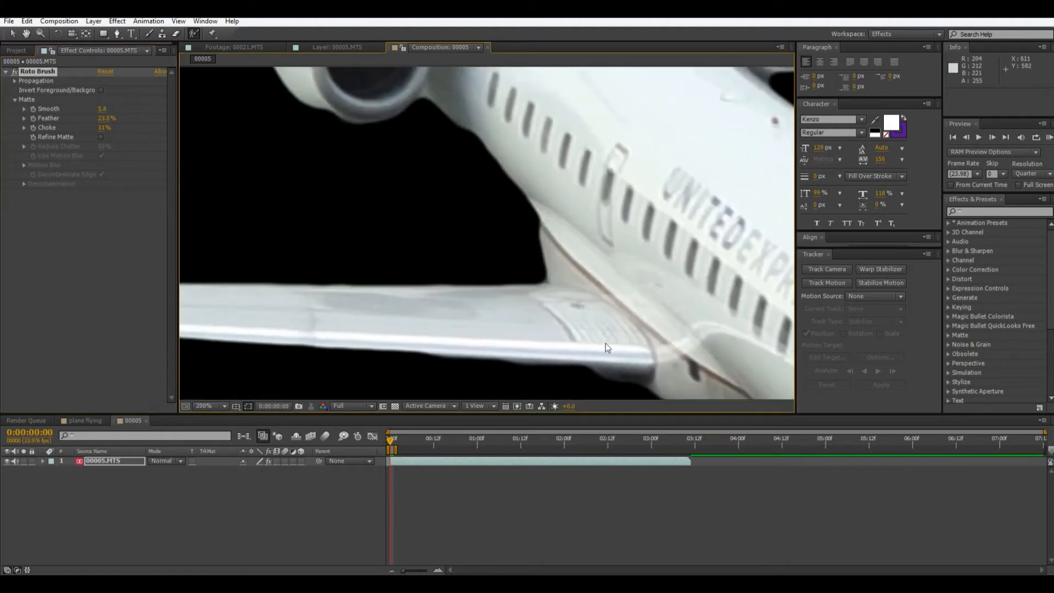
pyautogui.moveTo(360, 295)
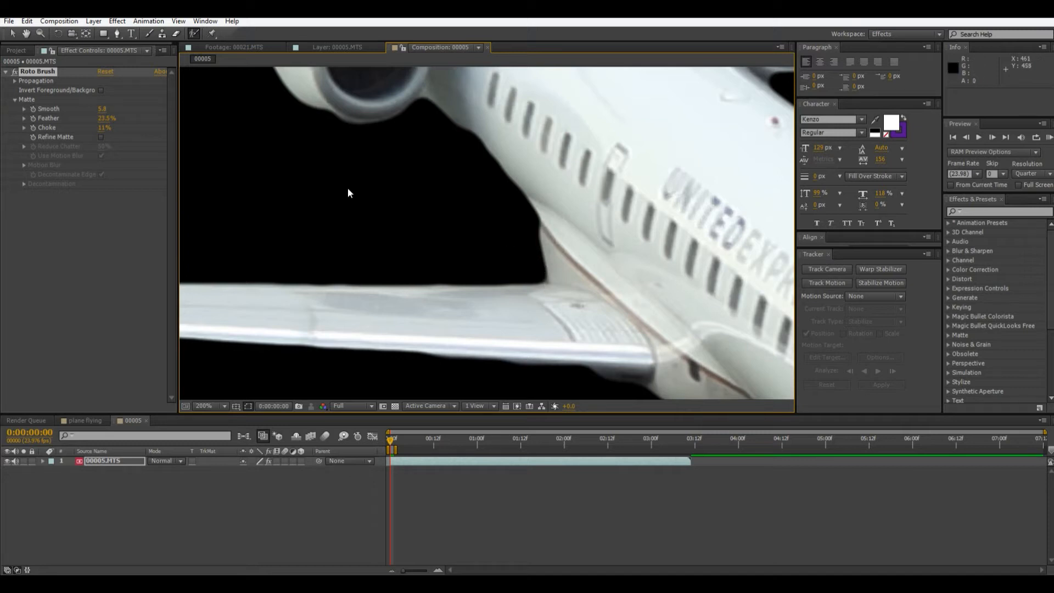
pyautogui.moveTo(516, 276)
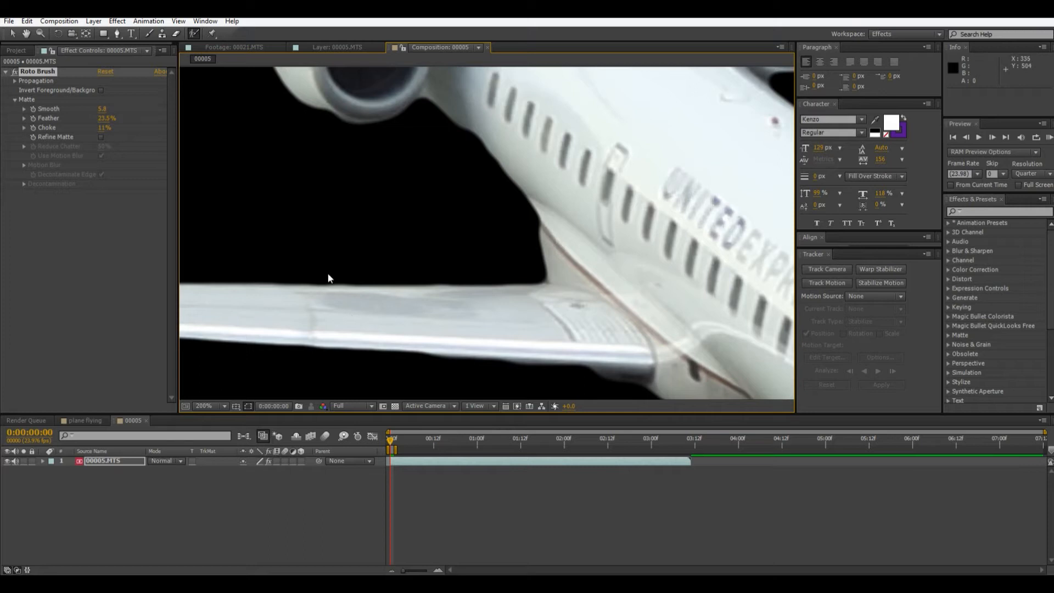
pyautogui.moveTo(102, 161)
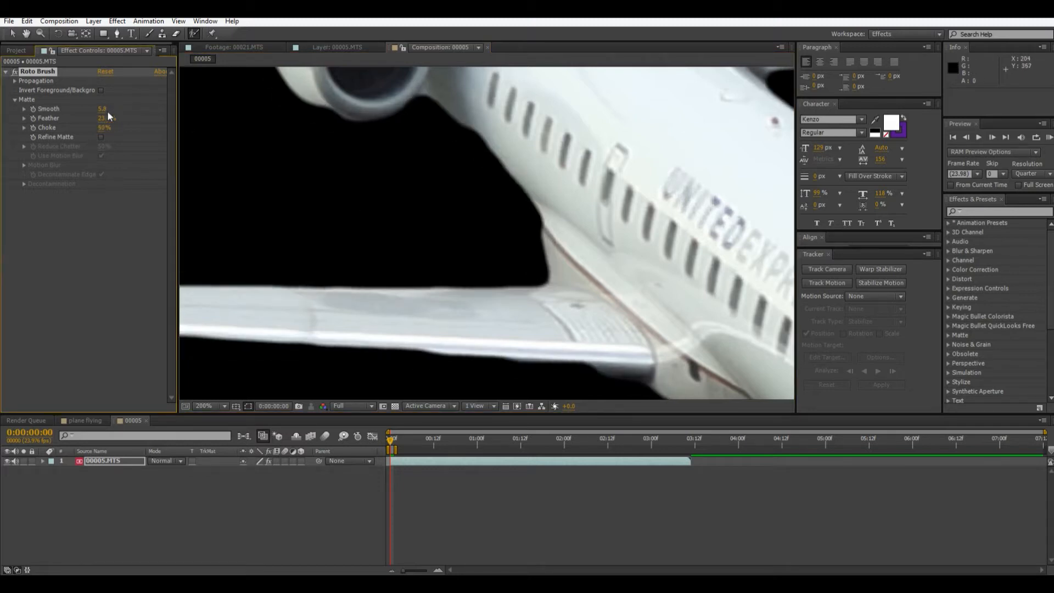
pyautogui.click(211, 406)
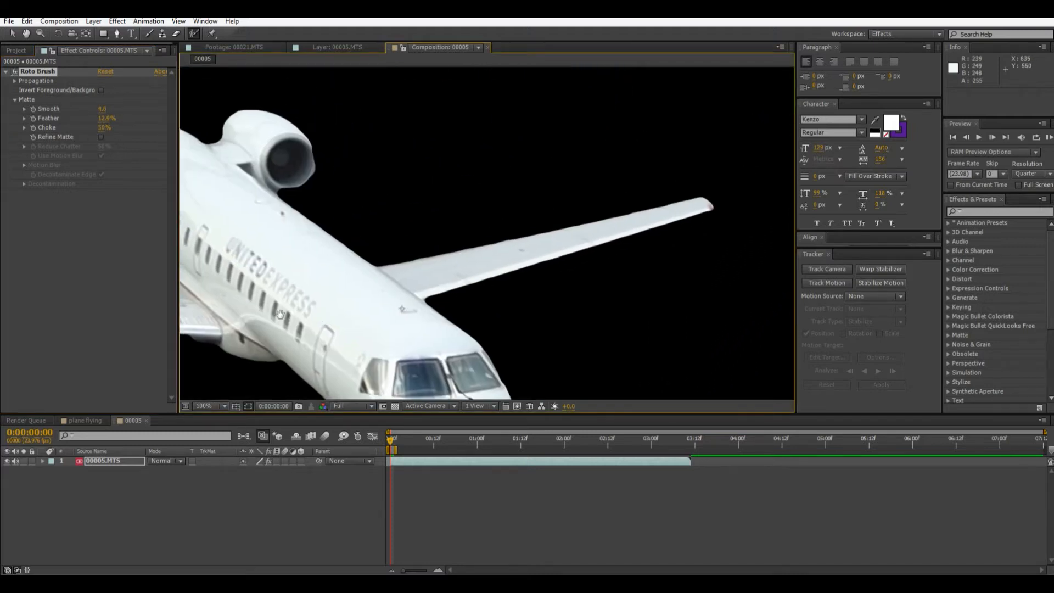
pyautogui.click(206, 406)
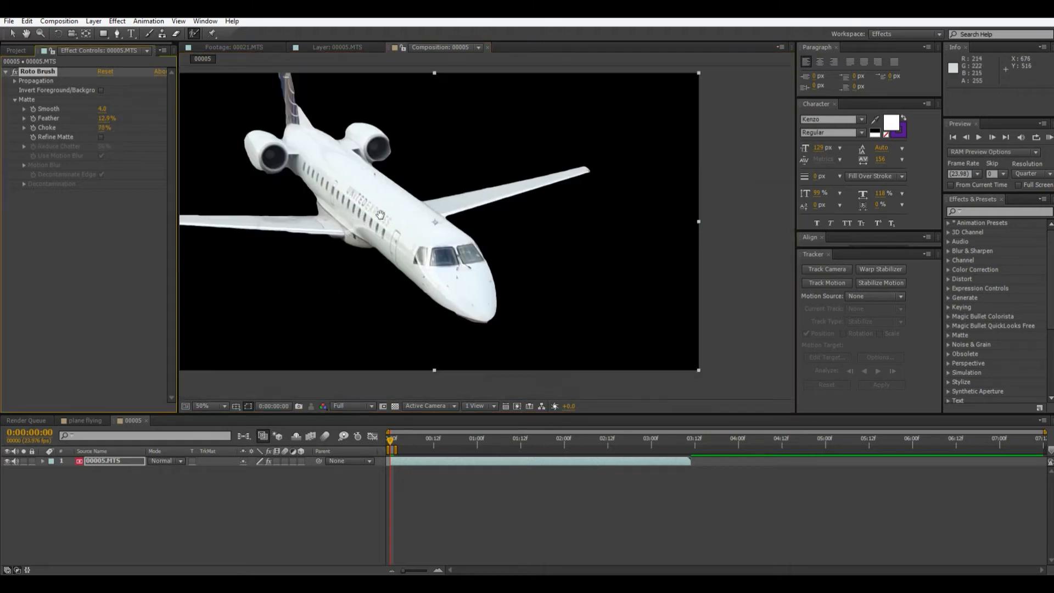
pyautogui.click(209, 406)
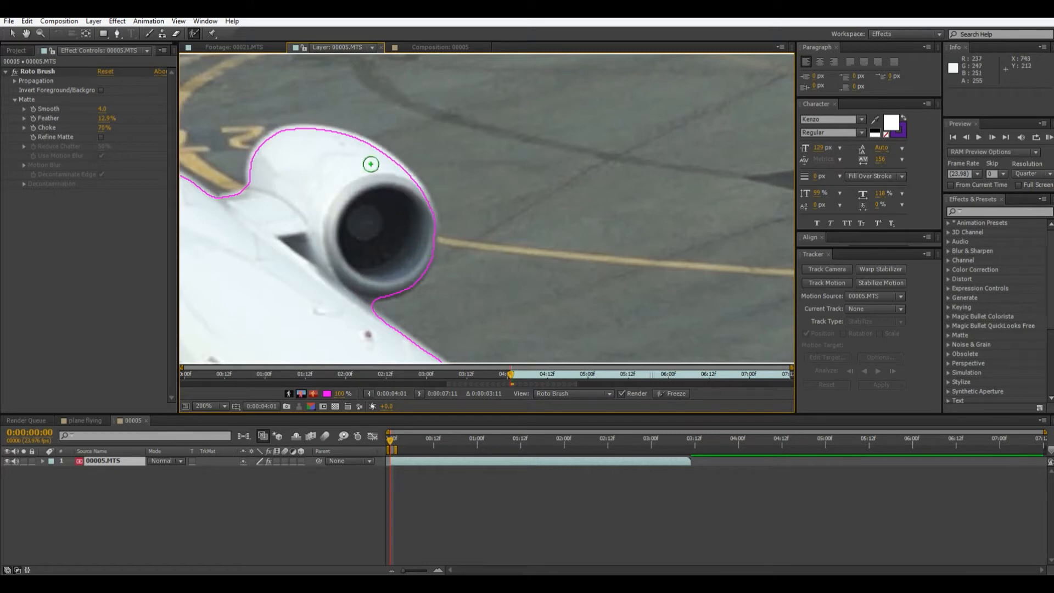
# Refine the Roto Brush outline around the left engine, subtracting tarmac and background beside it.
pyautogui.moveTo(370, 164); pyautogui.dragTo(283, 134)
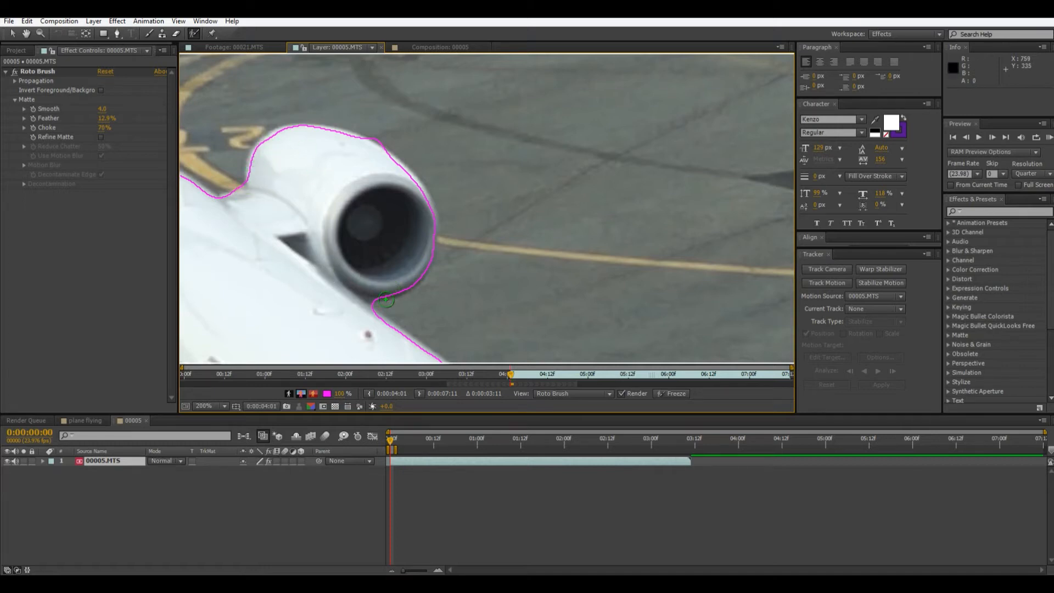
pyautogui.moveTo(387, 299); pyautogui.dragTo(420, 273)
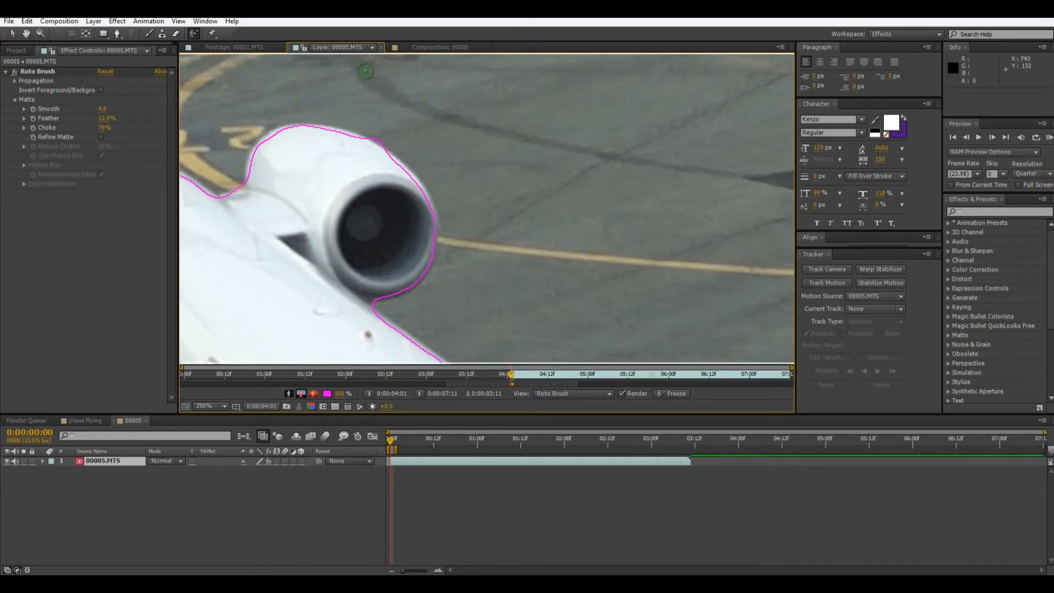
pyautogui.moveTo(416, 185)
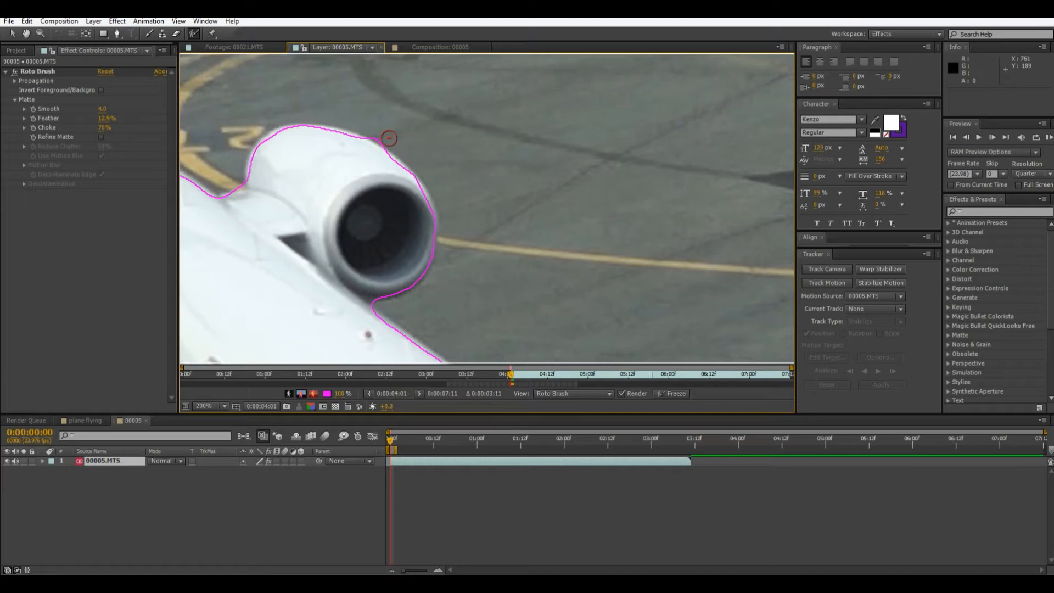
pyautogui.click(440, 47)
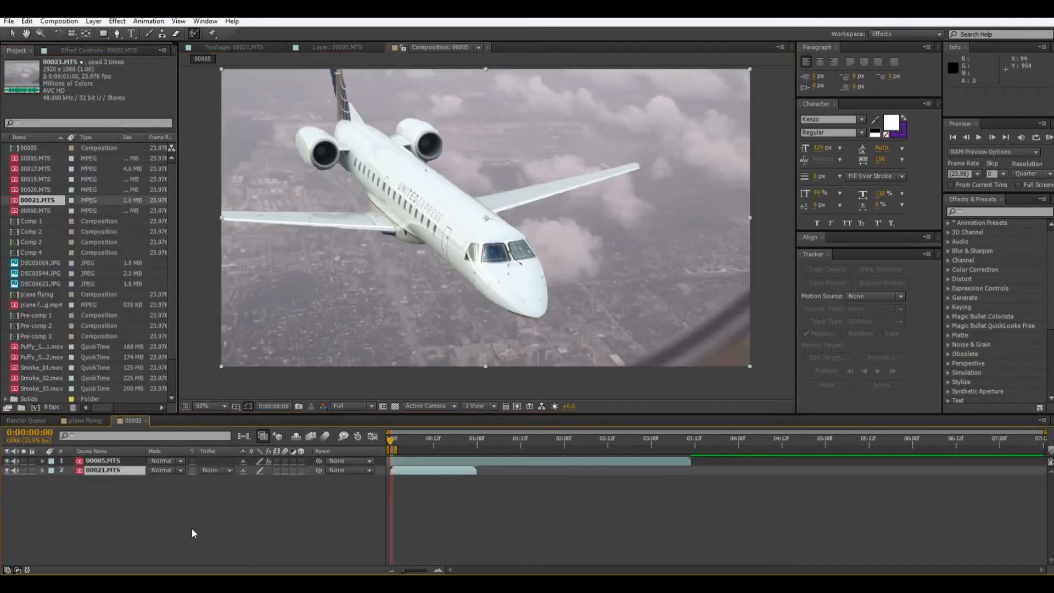
# Place 00021.MTS cloud footage beneath the plane layer and dismiss the paint-tools warning.
pyautogui.click(430, 470)
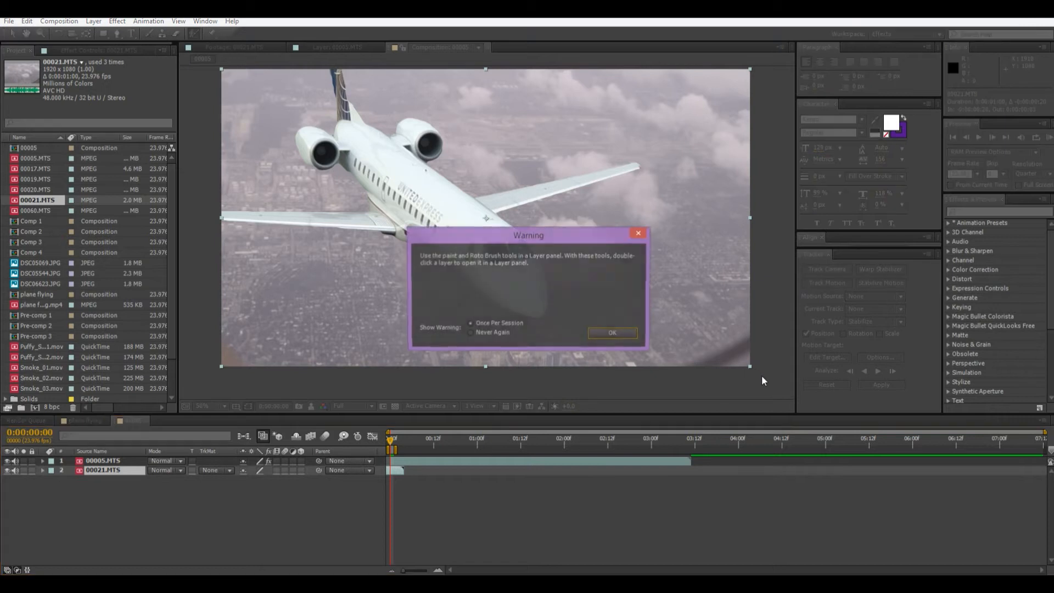
pyautogui.click(612, 332)
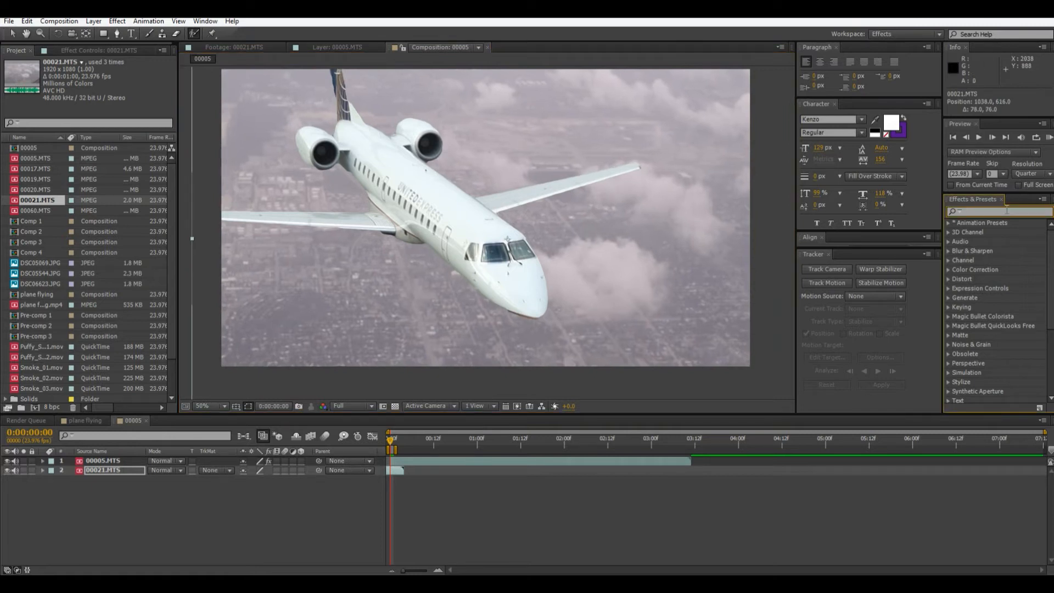
# Apply Fast Blur with Blurriness 4.0 to the 00021.MTS cloud background and check the result.
pyautogui.write('fast b')
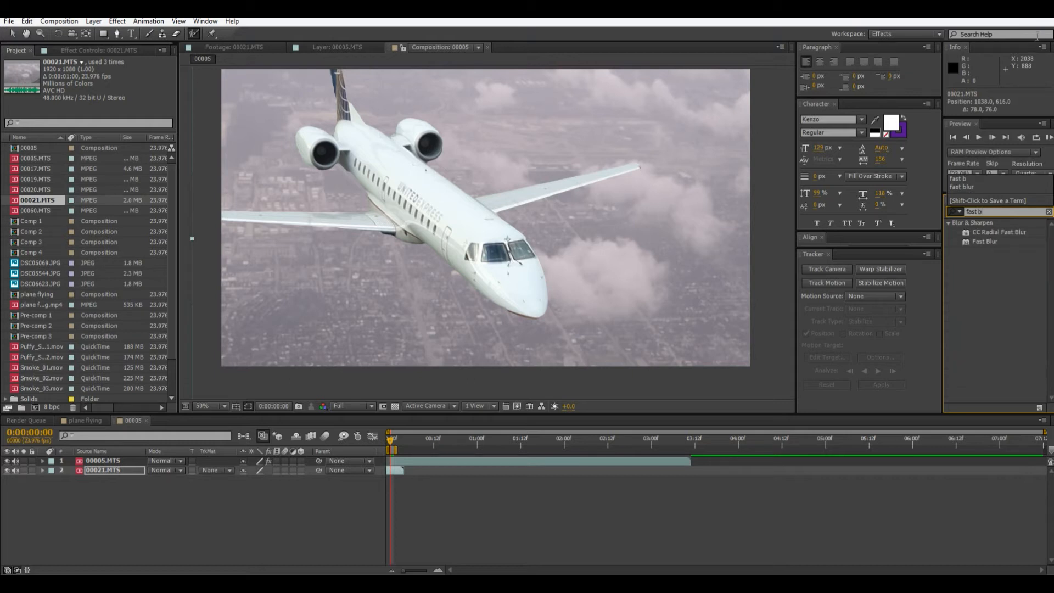
pyautogui.click(104, 470)
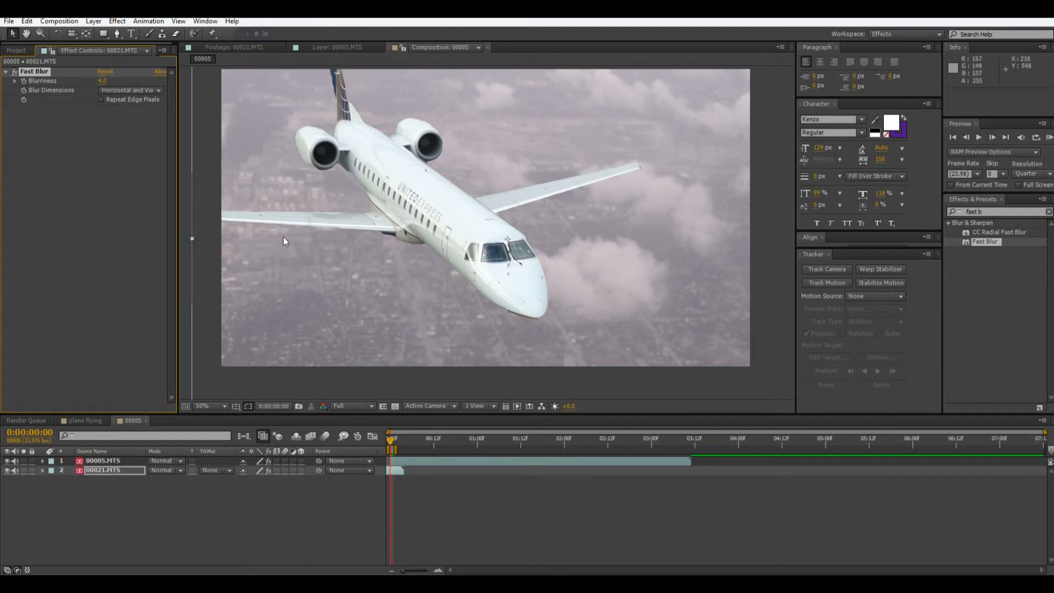
pyautogui.click(208, 405)
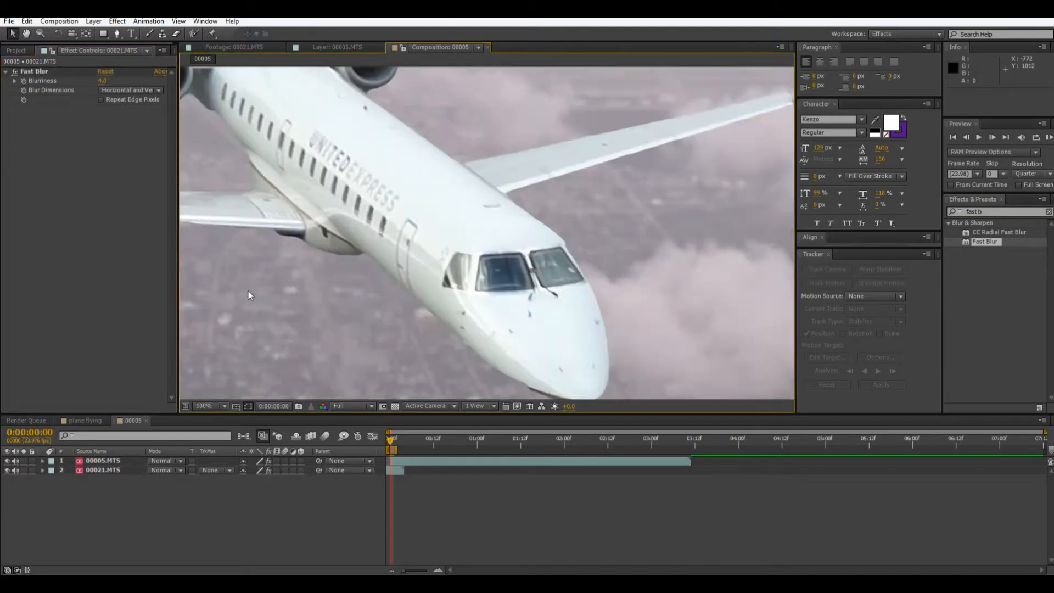
pyautogui.click(206, 405)
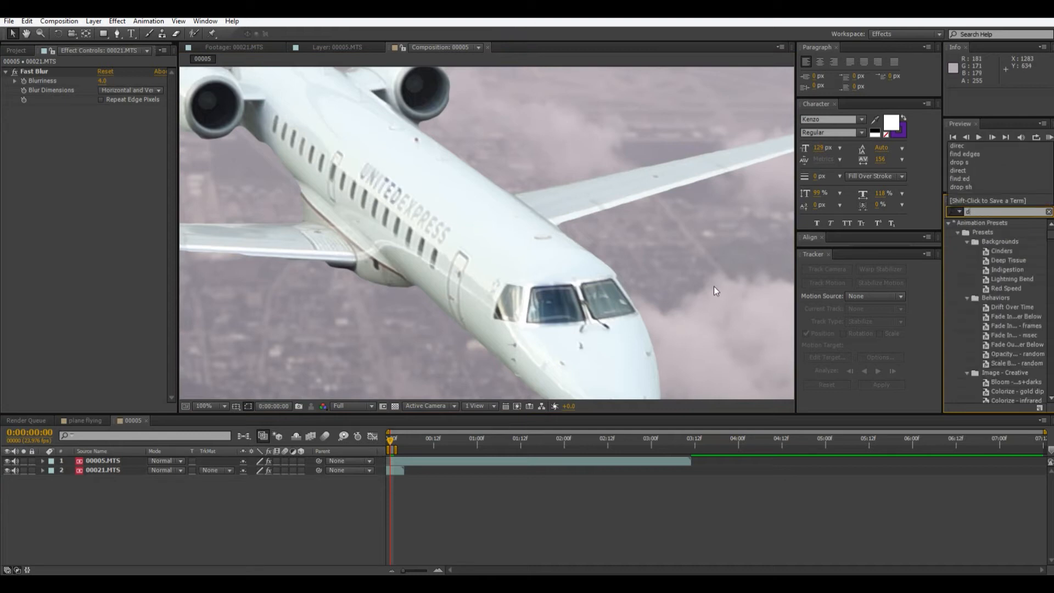
# Apply Directional Blur to the plane layer at 122° with an increased Blur Length.
pyautogui.write('direc')
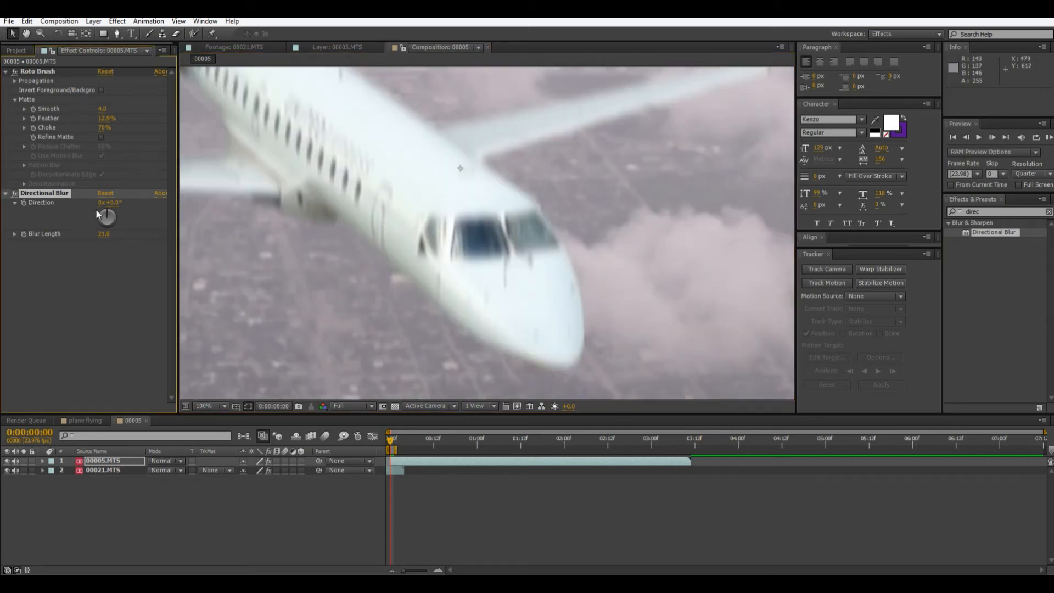
pyautogui.moveTo(106, 218); pyautogui.dragTo(114, 215)
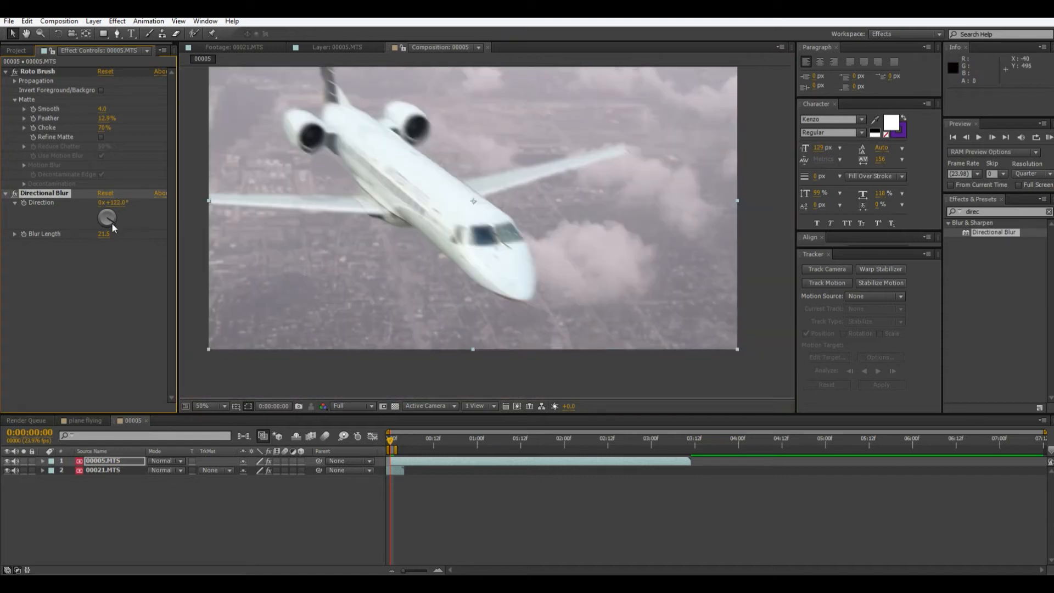
pyautogui.moveTo(104, 233); pyautogui.dragTo(105, 232)
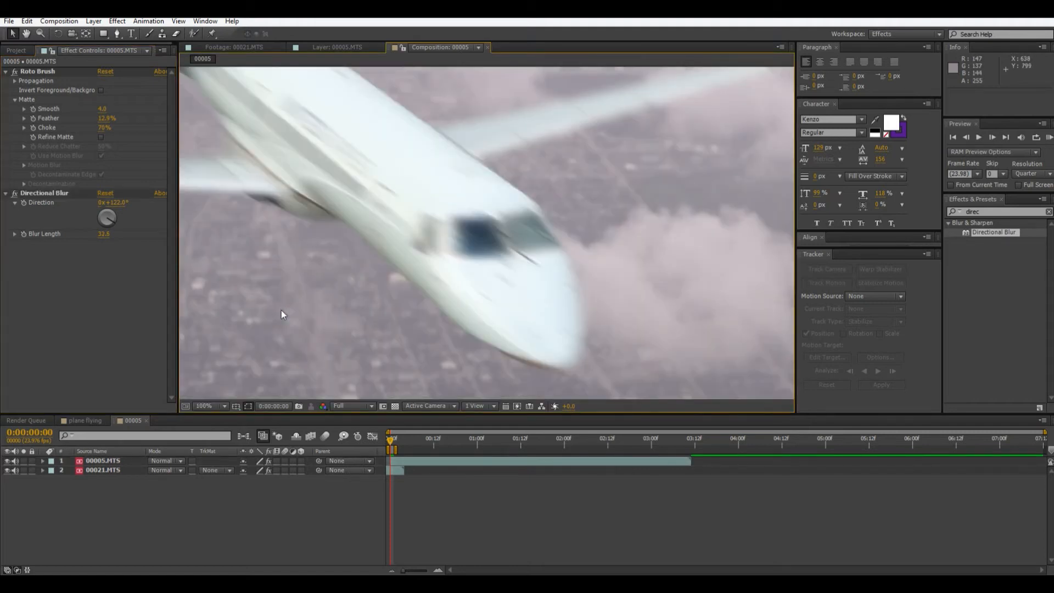
pyautogui.click(210, 405)
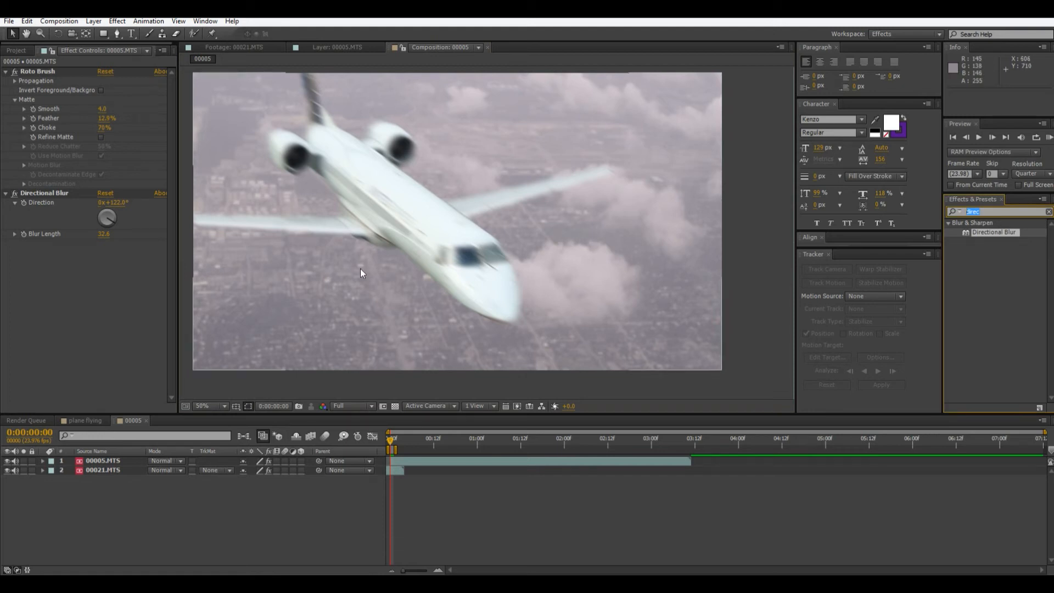
# Apply Curves to the plane layer and steepen the RGB curve to brighten it.
pyautogui.write('curves')
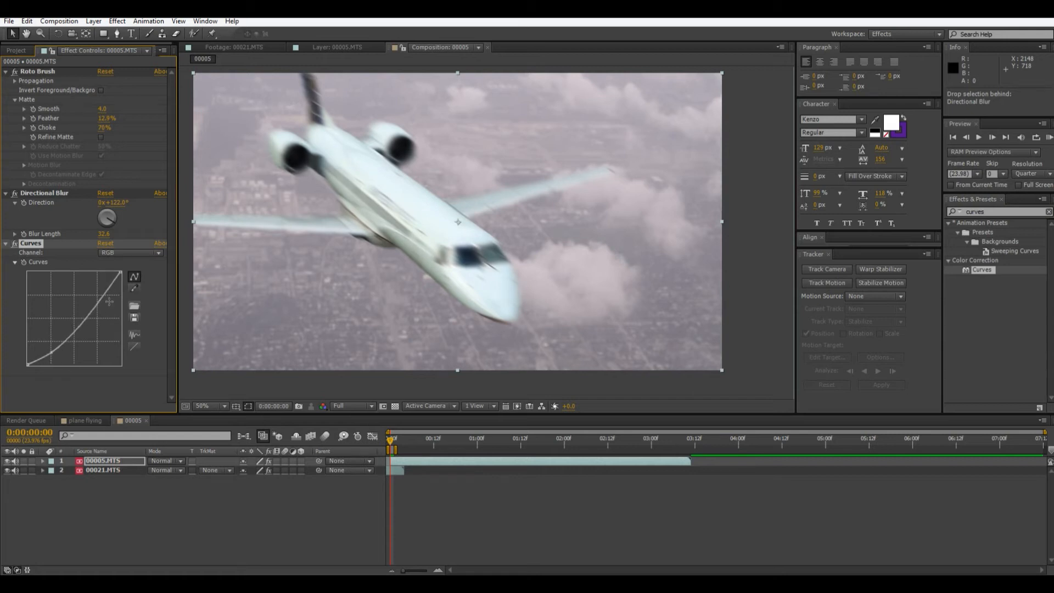
pyautogui.moveTo(110, 302); pyautogui.dragTo(107, 310)
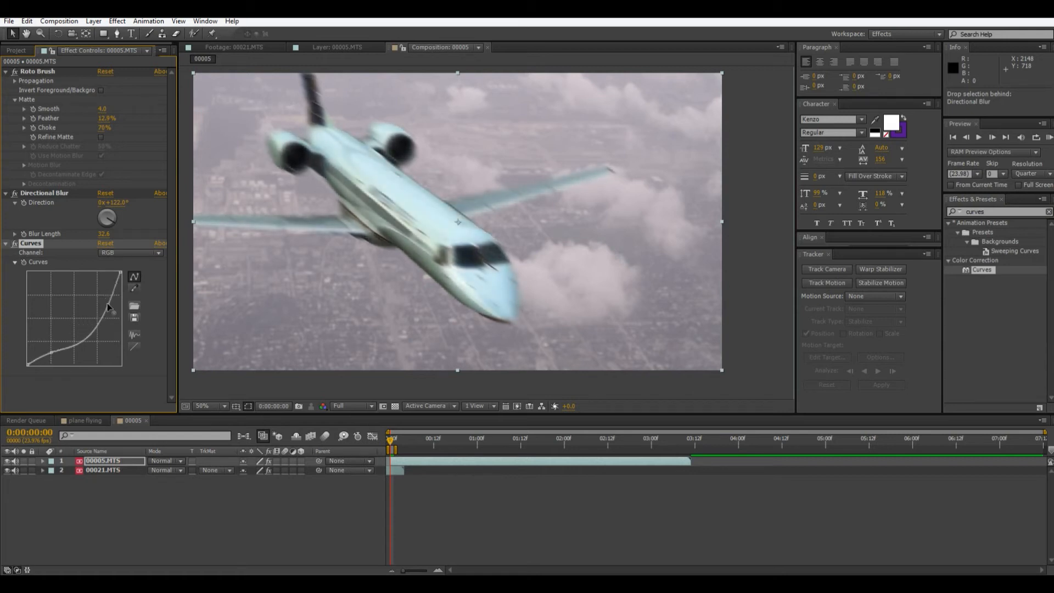
pyautogui.click(129, 252)
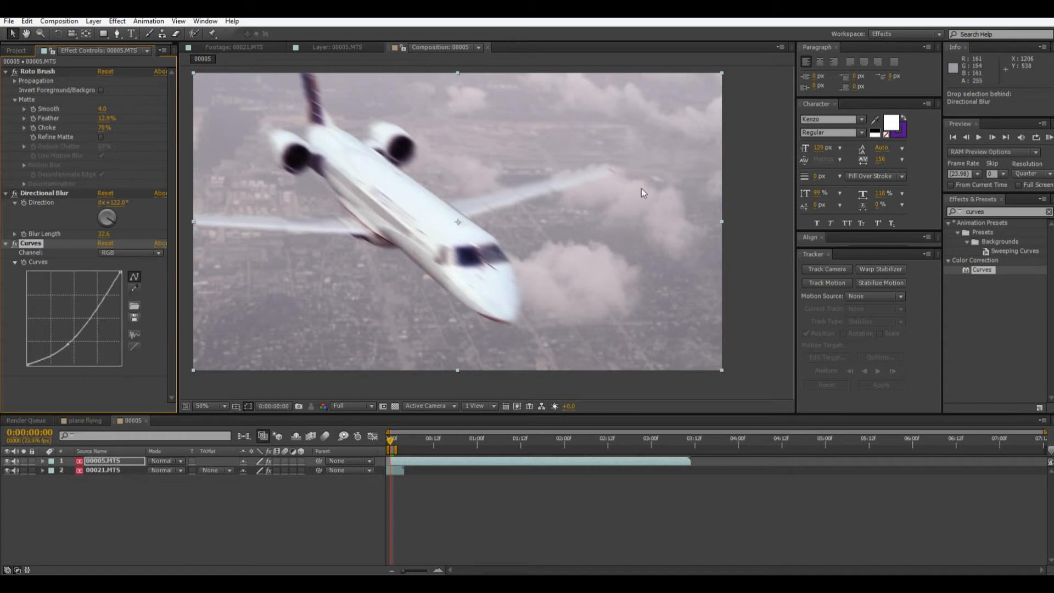
# Apply Curves to the cloud background, bend its Blue channel and select the Red channel.
pyautogui.click(102, 470)
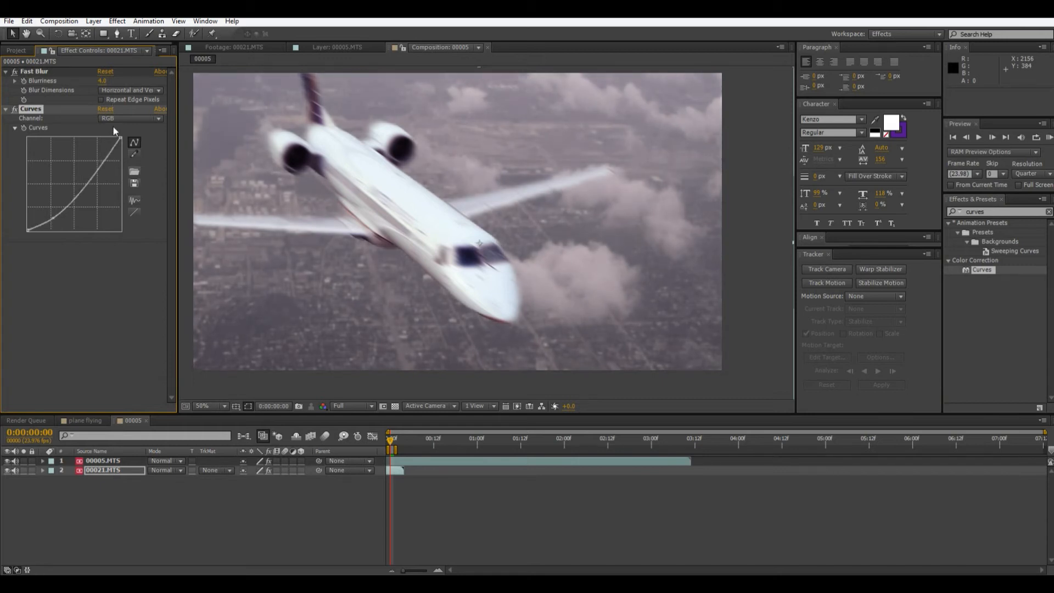
pyautogui.click(130, 118)
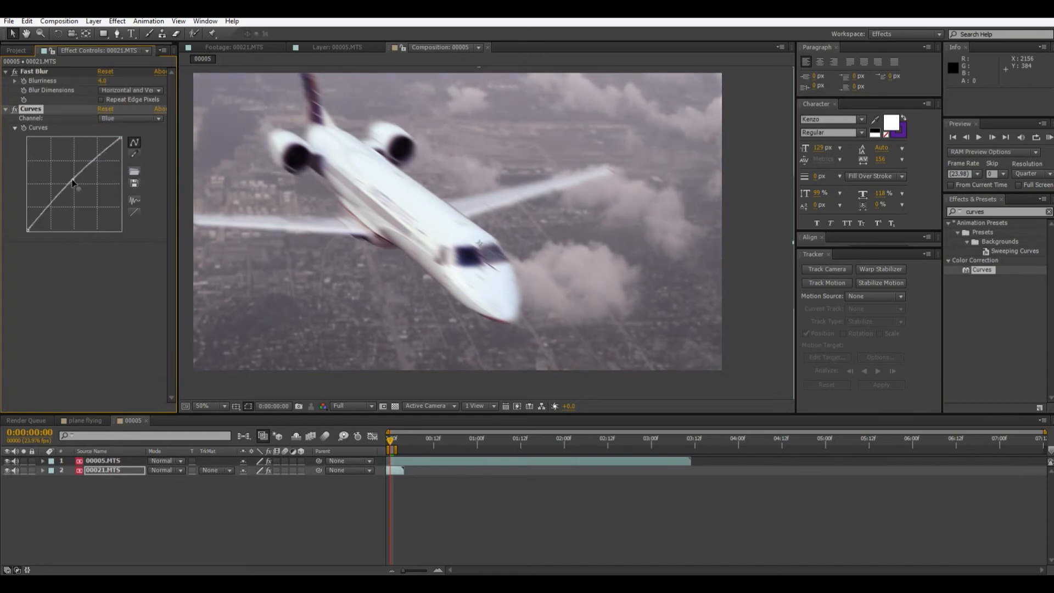
pyautogui.click(129, 117)
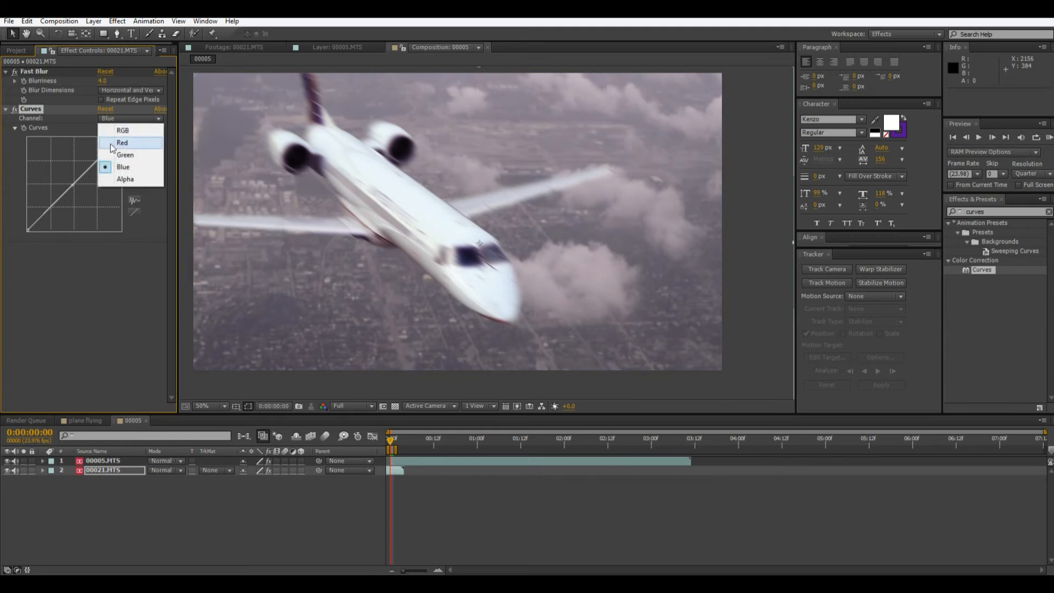
pyautogui.click(122, 143)
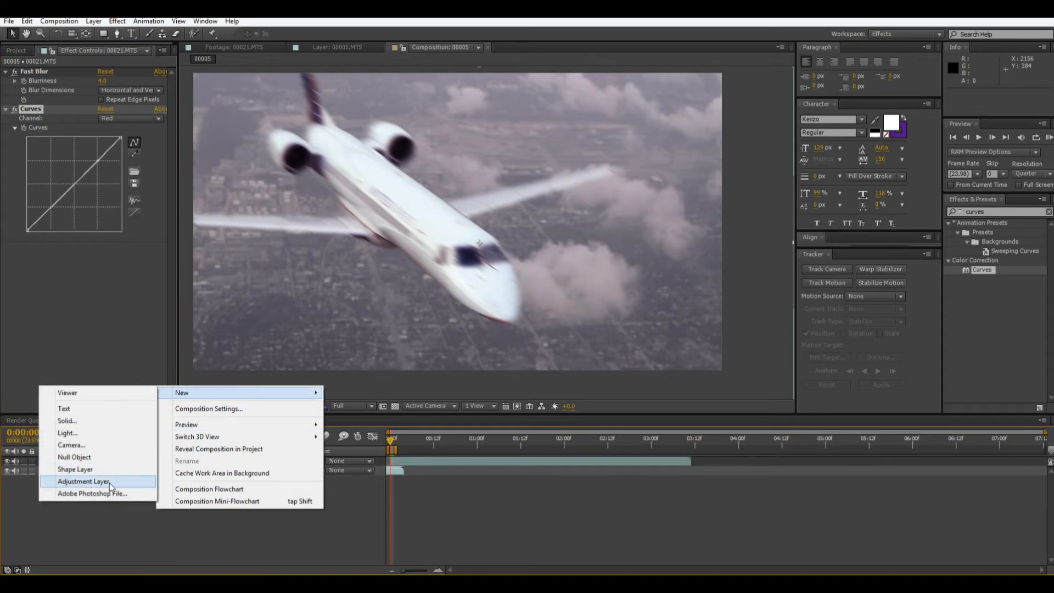
# Add an adjustment layer with Curves and shape the Red and Green channels for a cooler, contrasty grade.
pyautogui.click(83, 481)
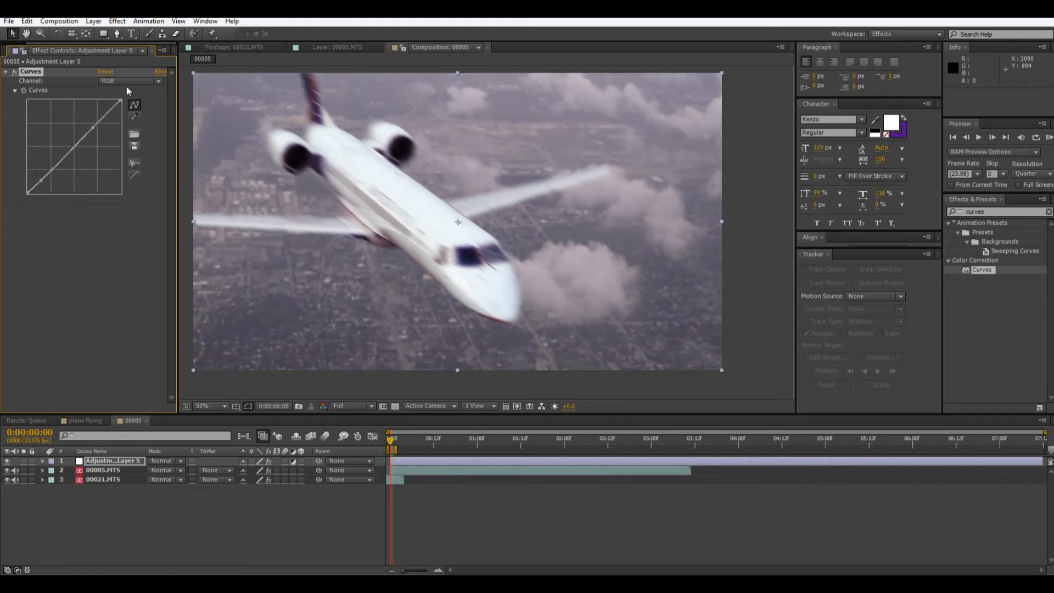
pyautogui.click(131, 81)
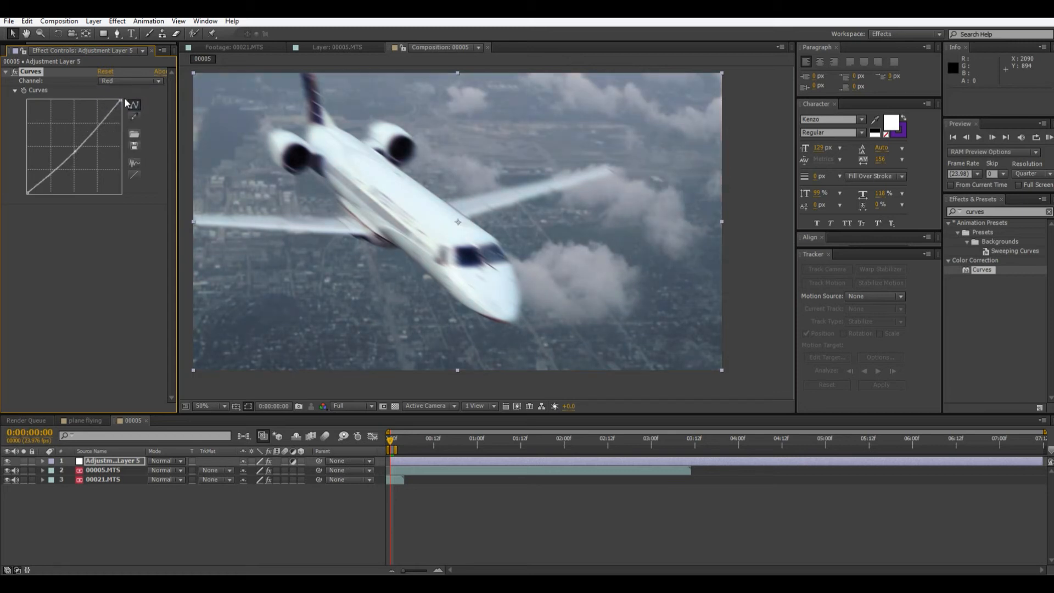
pyautogui.click(130, 81)
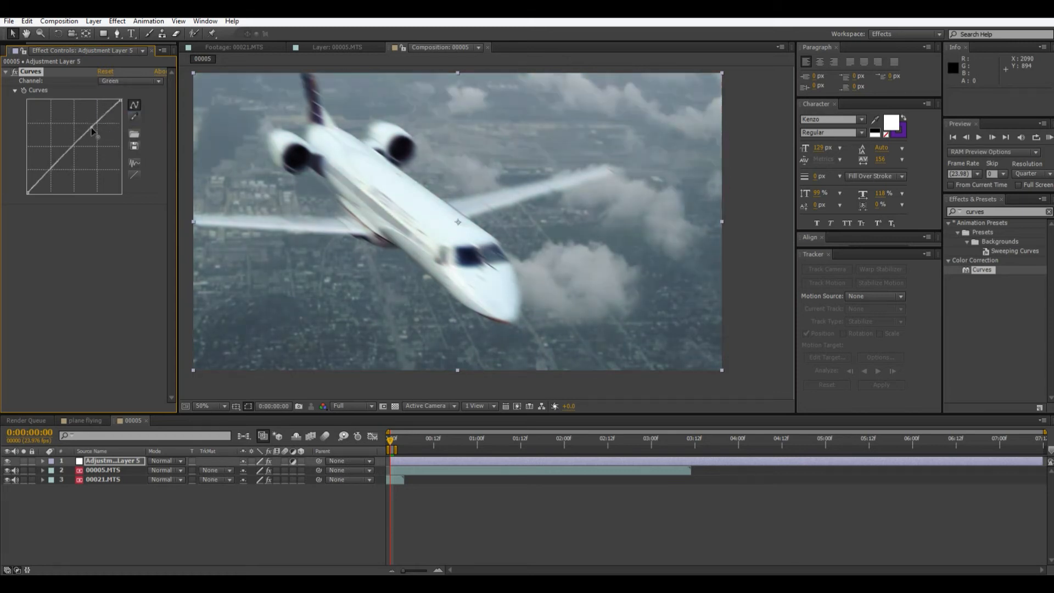
pyautogui.moveTo(92, 132); pyautogui.dragTo(53, 181)
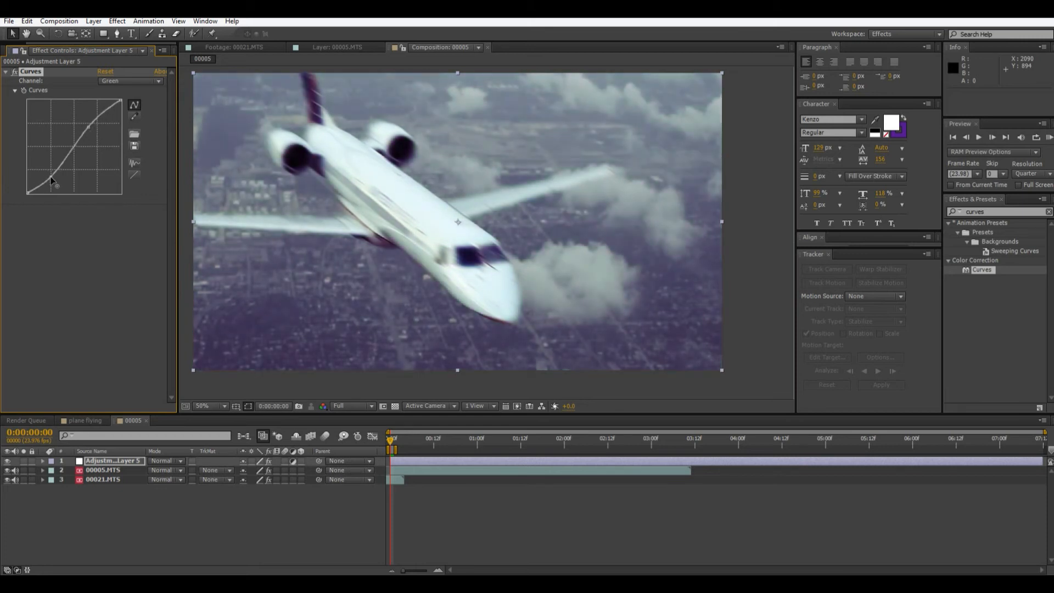
pyautogui.moveTo(125, 187)
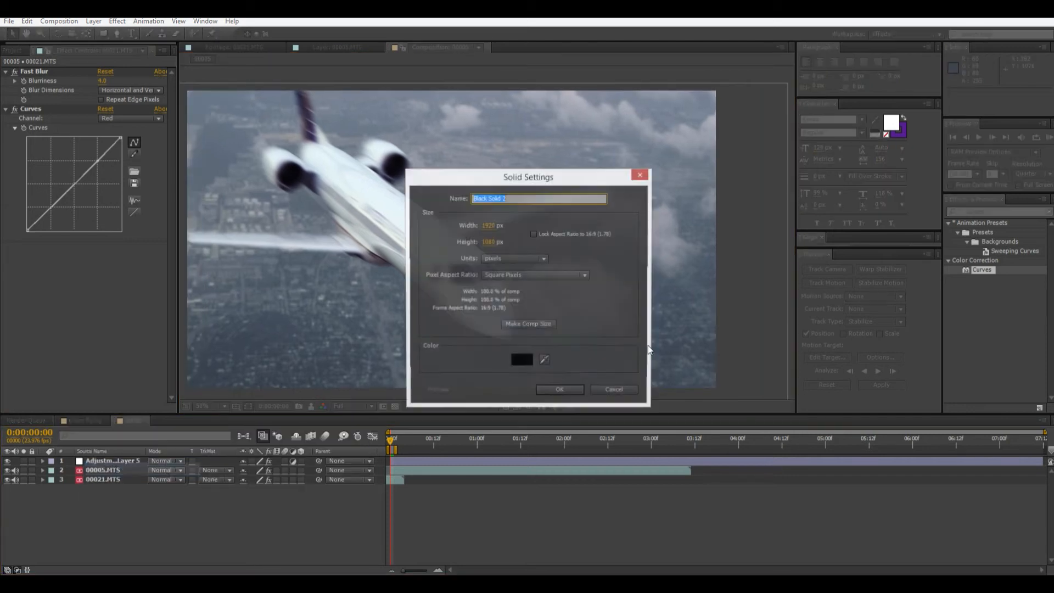
# Create a new solid layer coloured pale gray-blue via the colour picker.
pyautogui.click(522, 359)
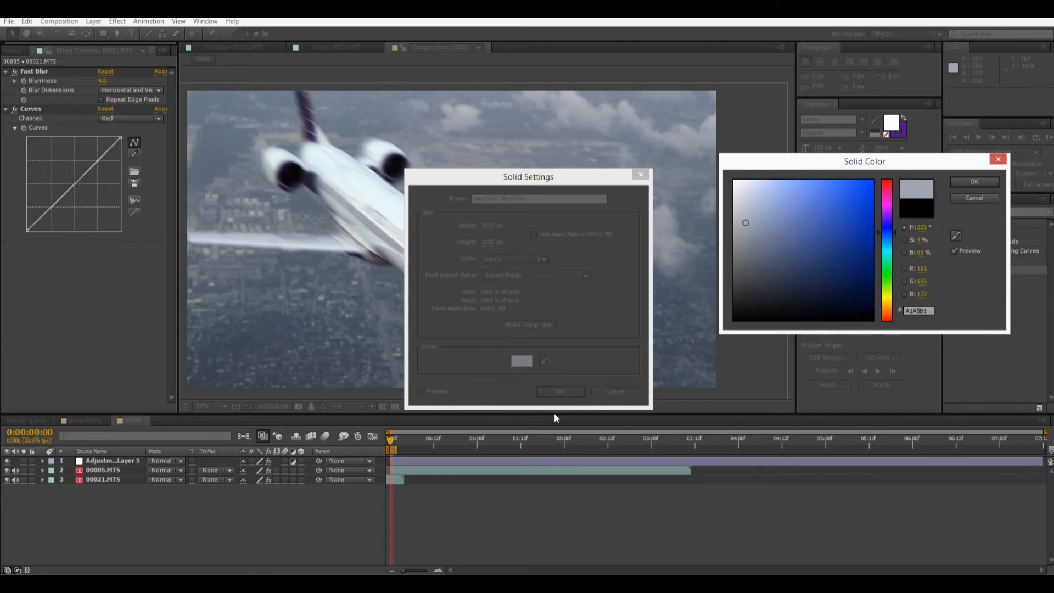
pyautogui.click(973, 181)
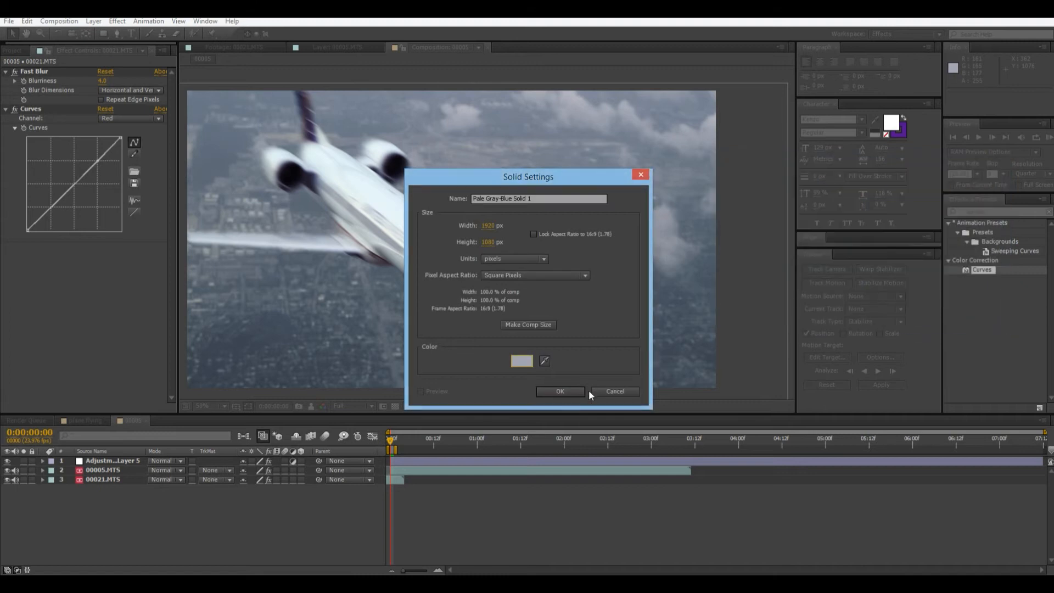
pyautogui.click(560, 391)
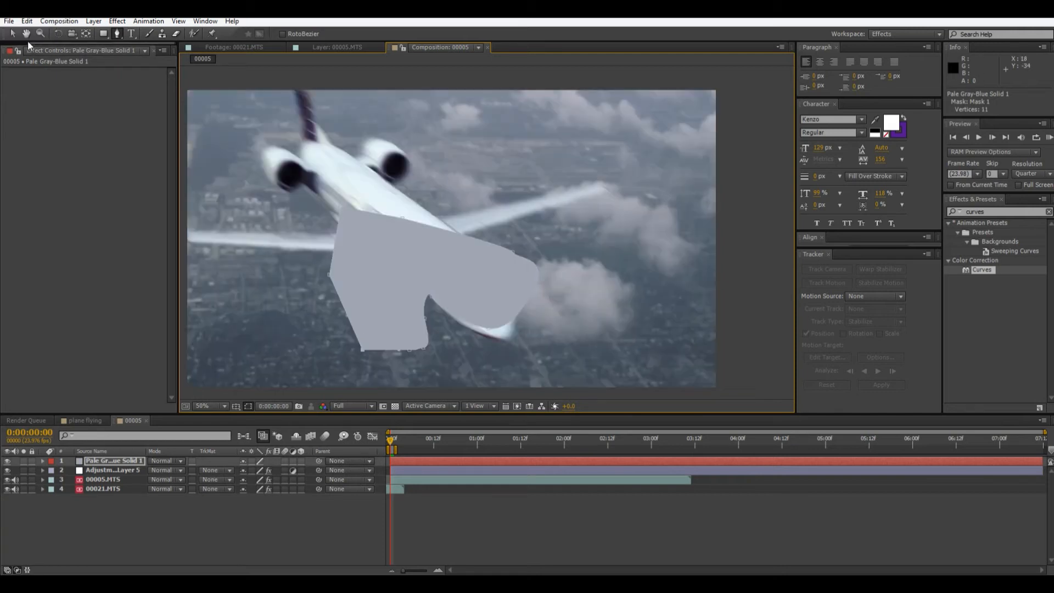
# Feather the solid's mask to 225 px so it softens into haze over the tail.
pyautogui.click(114, 460)
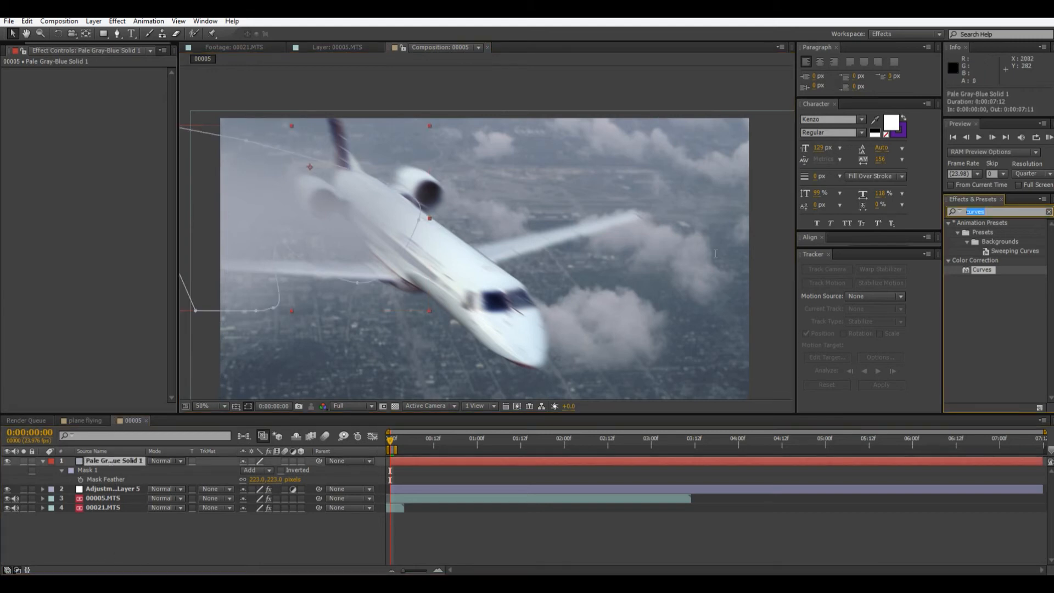
pyautogui.moveTo(705, 257)
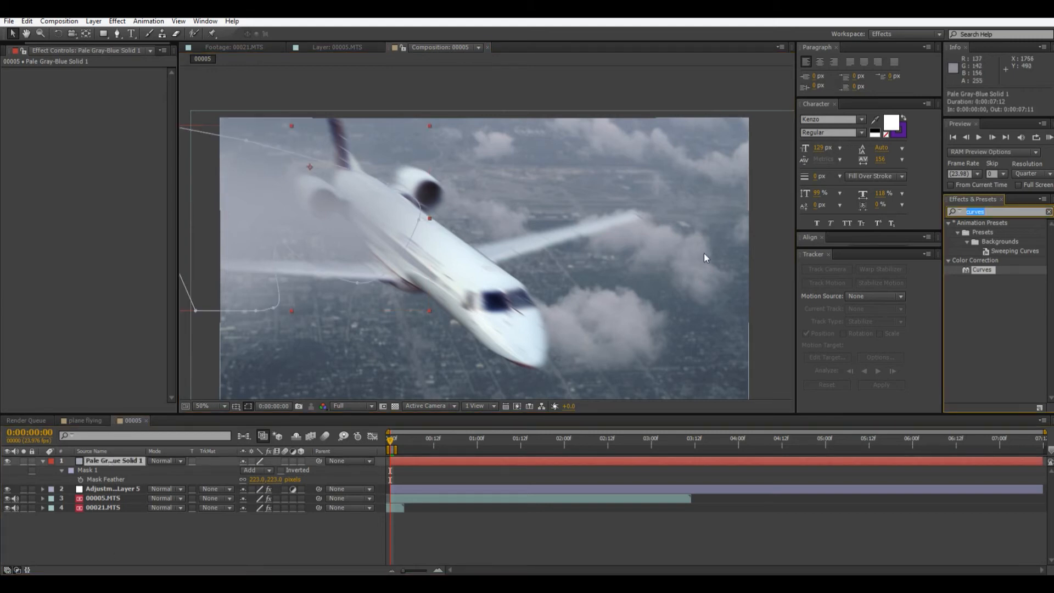
# Apply Add Grain to the haze solid with Viewing Mode set to Final Output.
pyautogui.write('add')
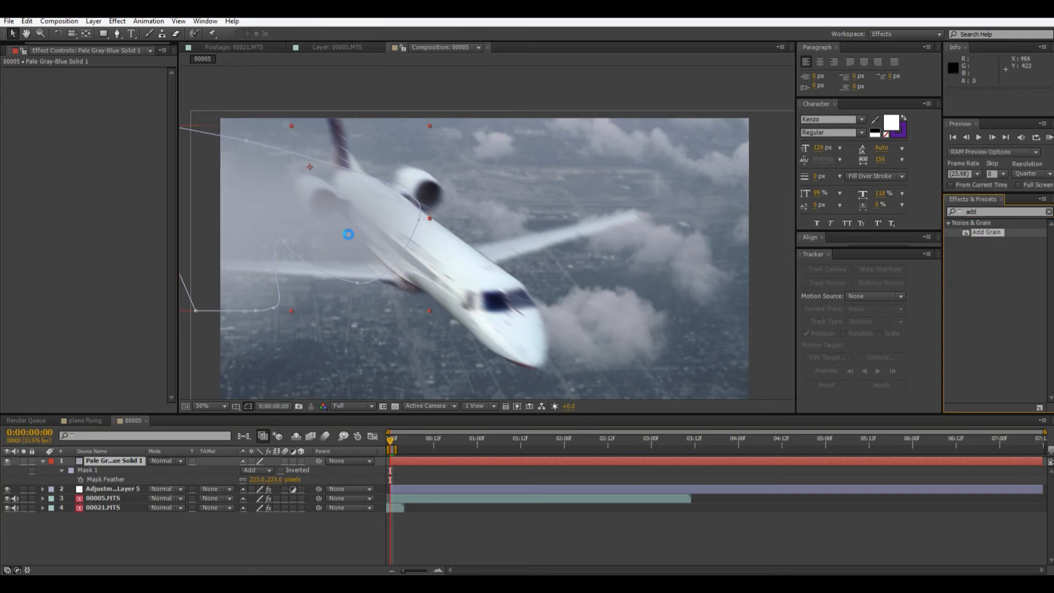
pyautogui.click(132, 80)
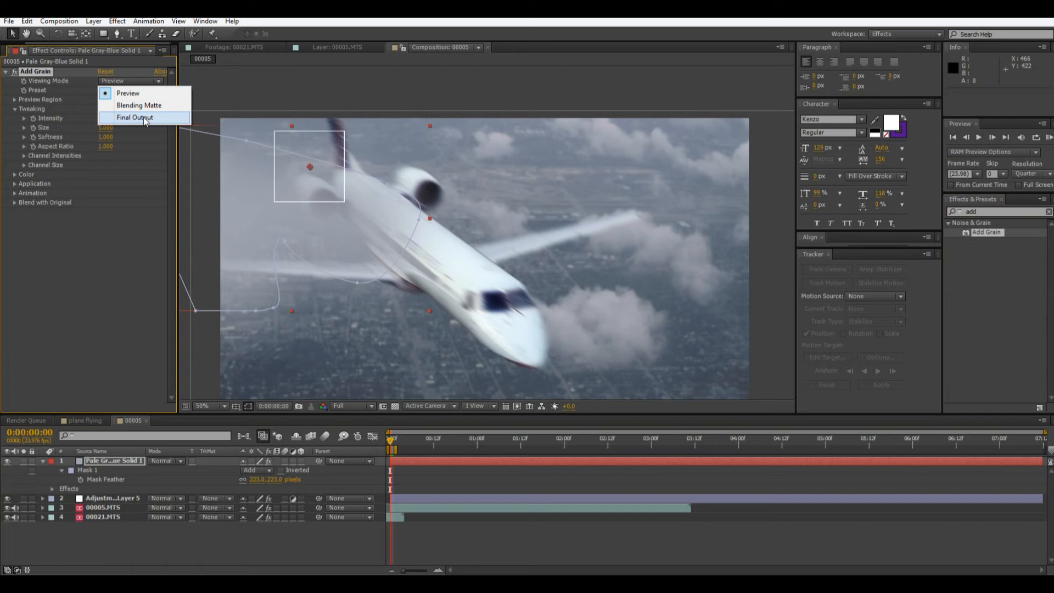
pyautogui.click(134, 118)
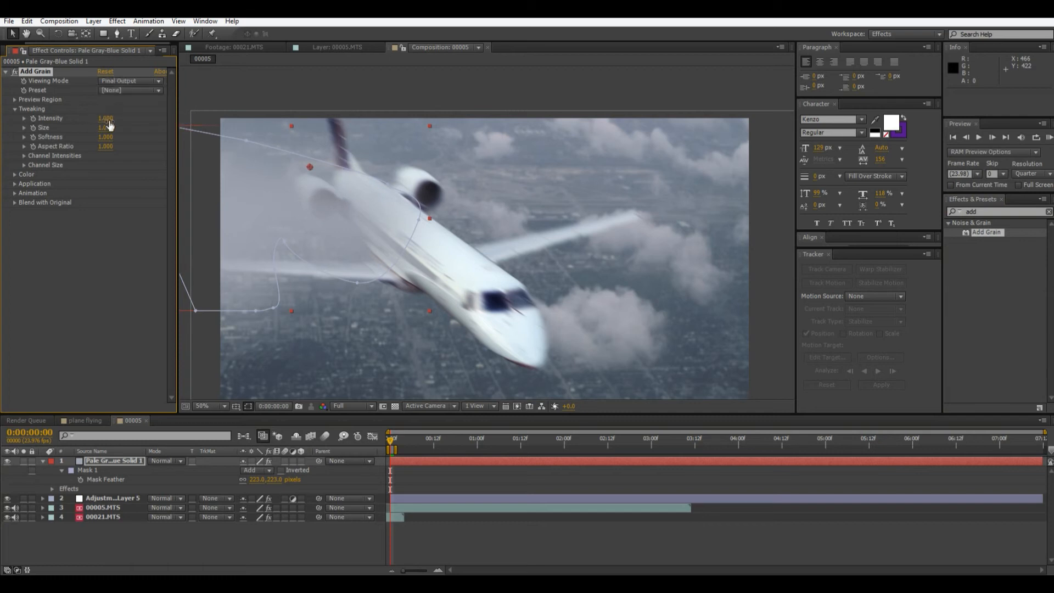
pyautogui.moveTo(104, 117); pyautogui.dragTo(92, 127)
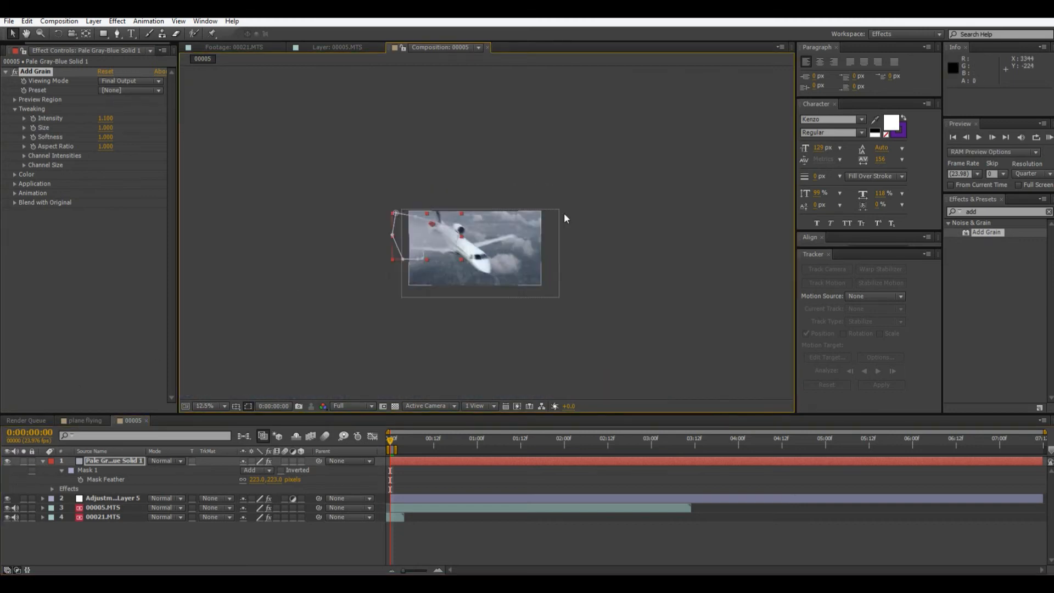
pyautogui.click(209, 405)
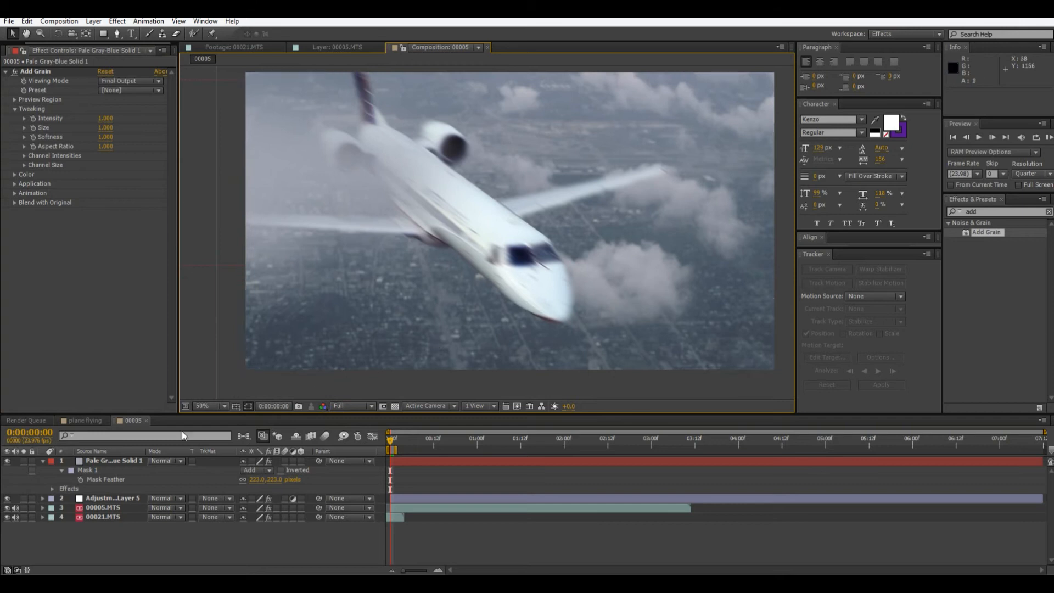
# Duplicate the haze solid twice and reshape one copy's mask around the lower-right clouds.
pyautogui.click(114, 460)
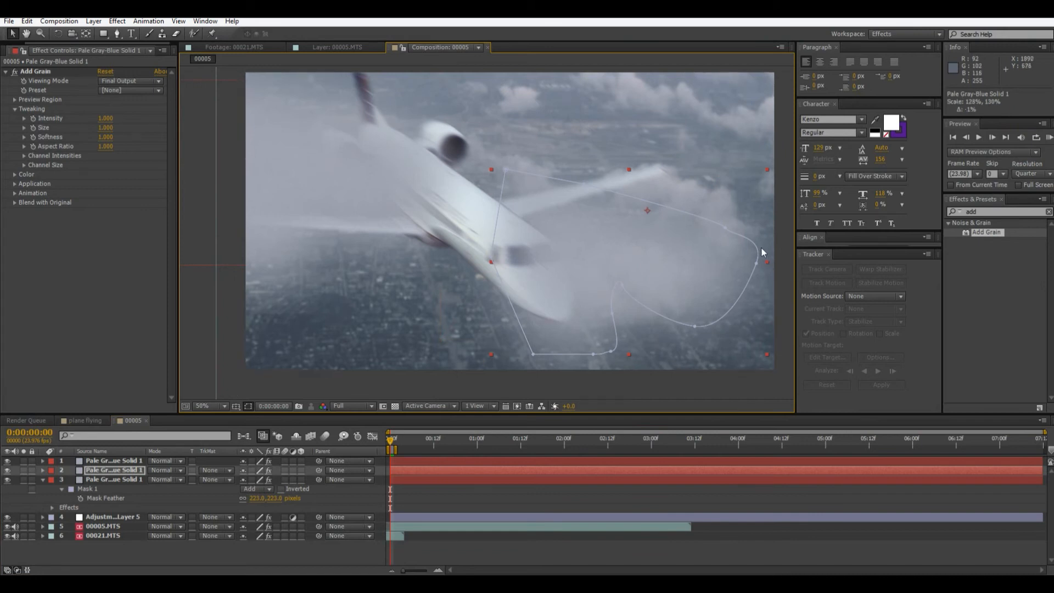
pyautogui.moveTo(764, 251); pyautogui.dragTo(776, 346)
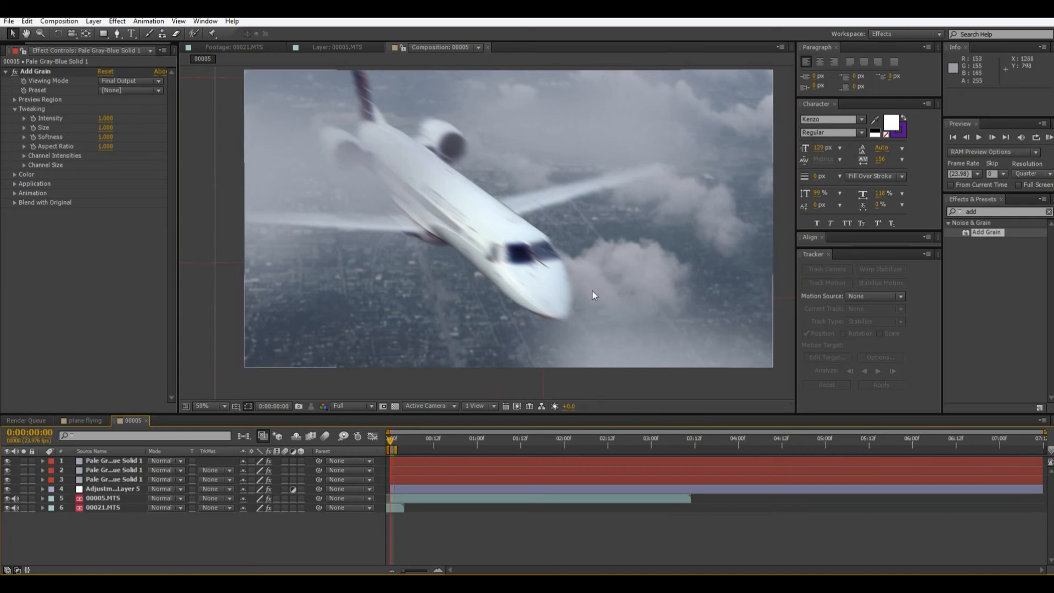
pyautogui.moveTo(700, 239)
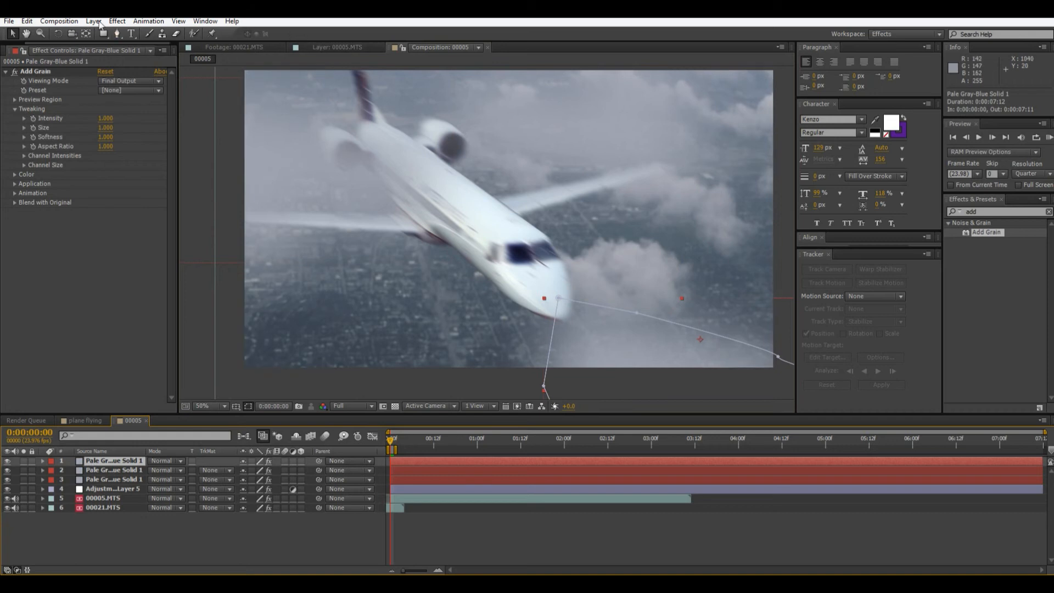
# Set Tracker Motion Source to 00021.MTS, bow its red curve, and return to the main composition.
pyautogui.click(205, 20)
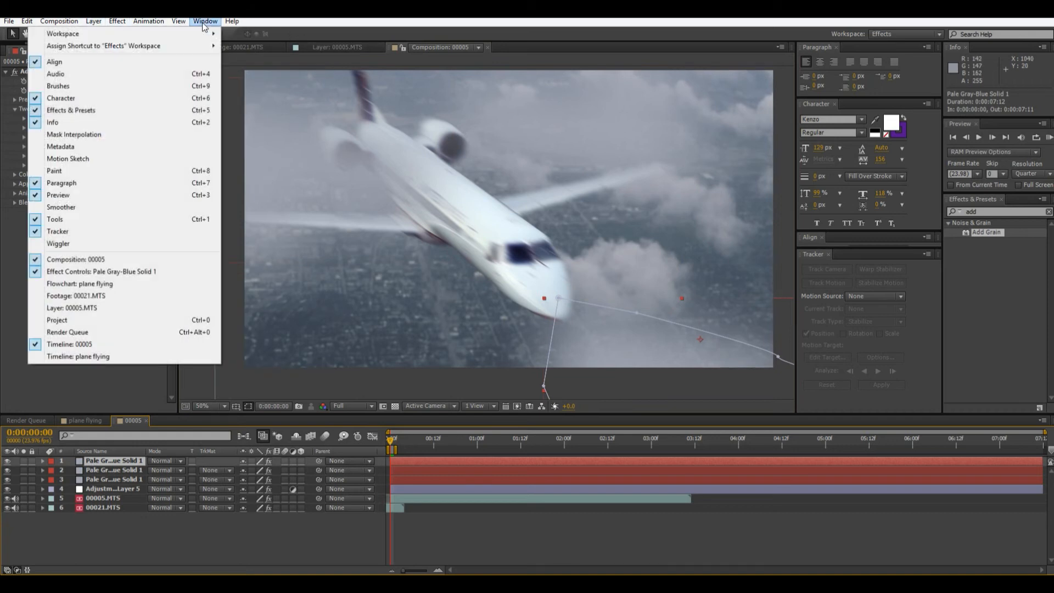
pyautogui.moveTo(955, 307)
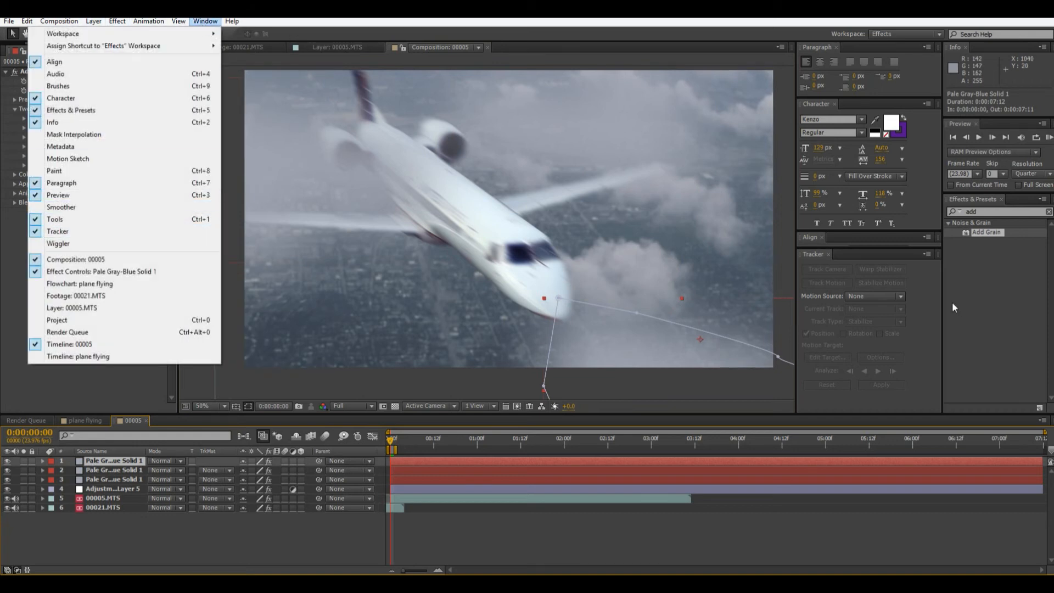
pyautogui.click(878, 295)
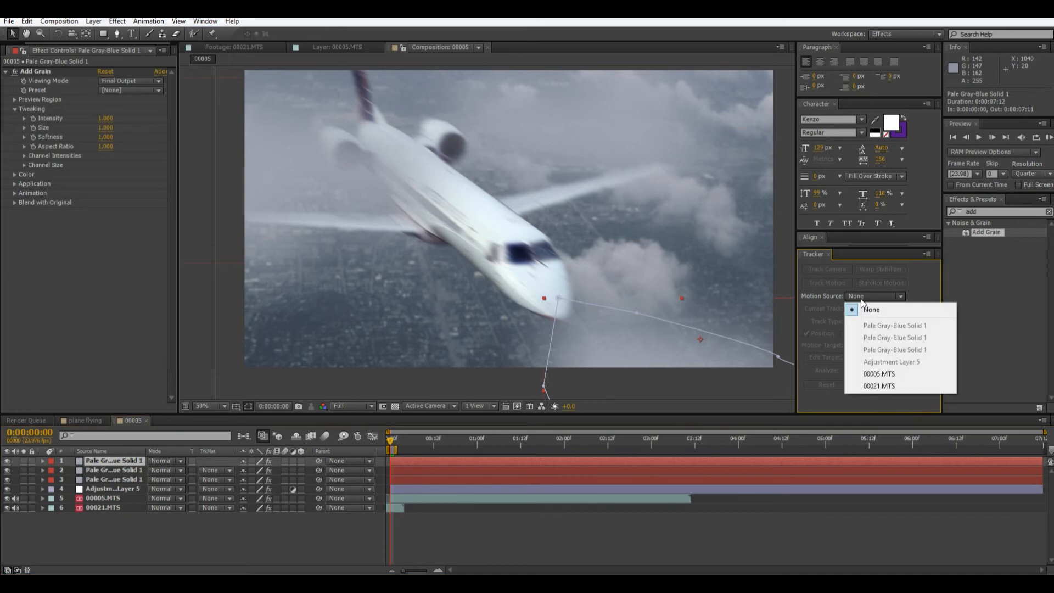
pyautogui.click(879, 385)
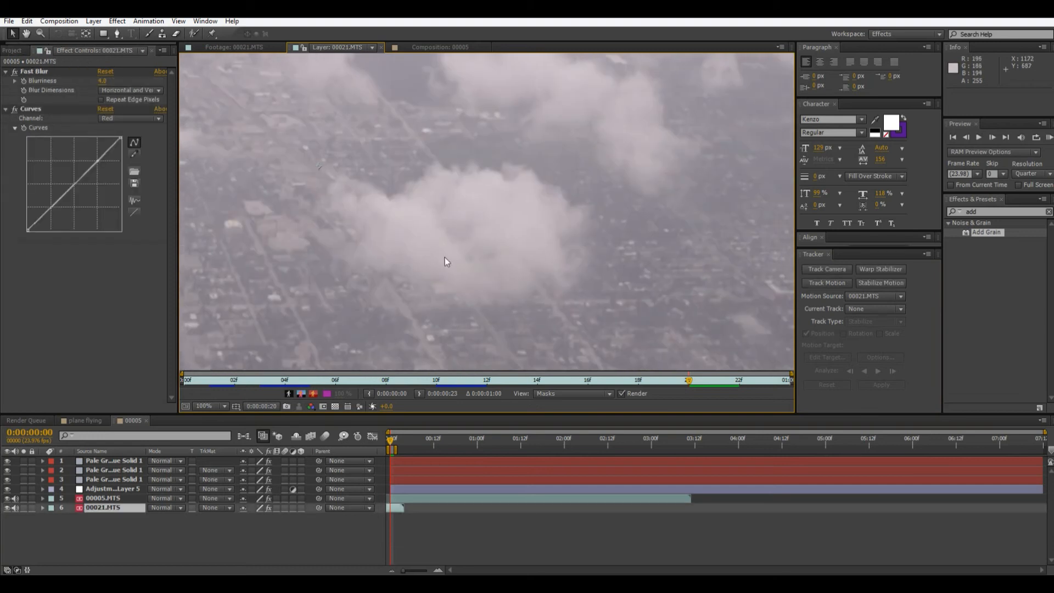
pyautogui.moveTo(336, 92)
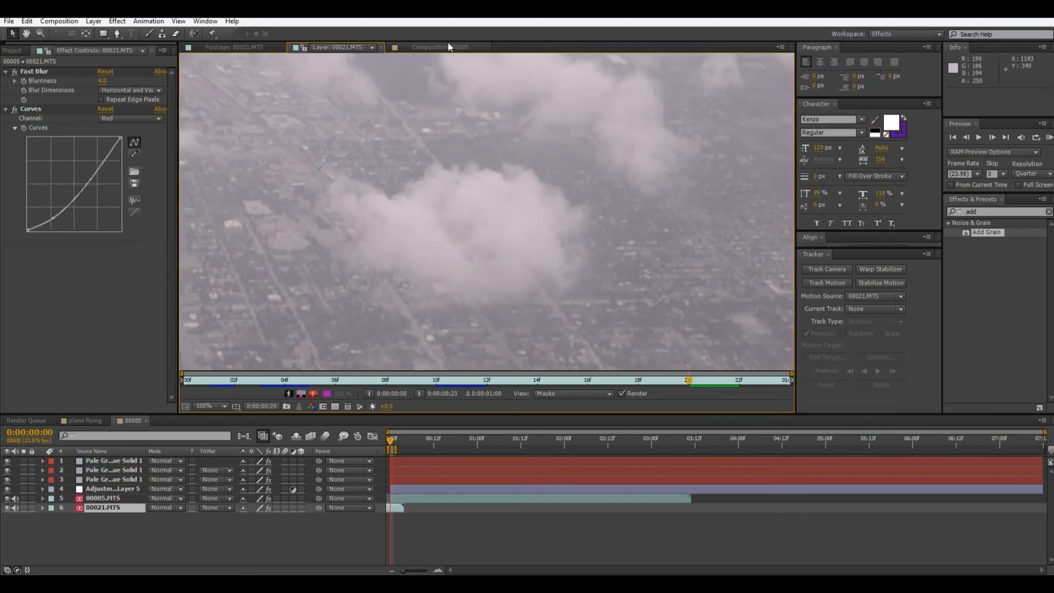
pyautogui.moveTo(408, 55)
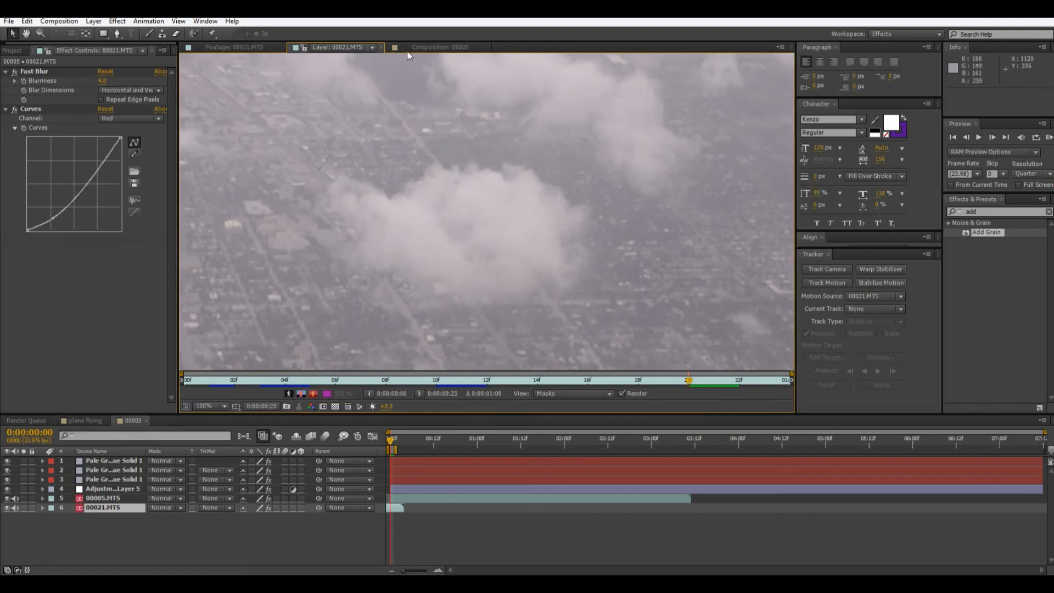
pyautogui.click(441, 47)
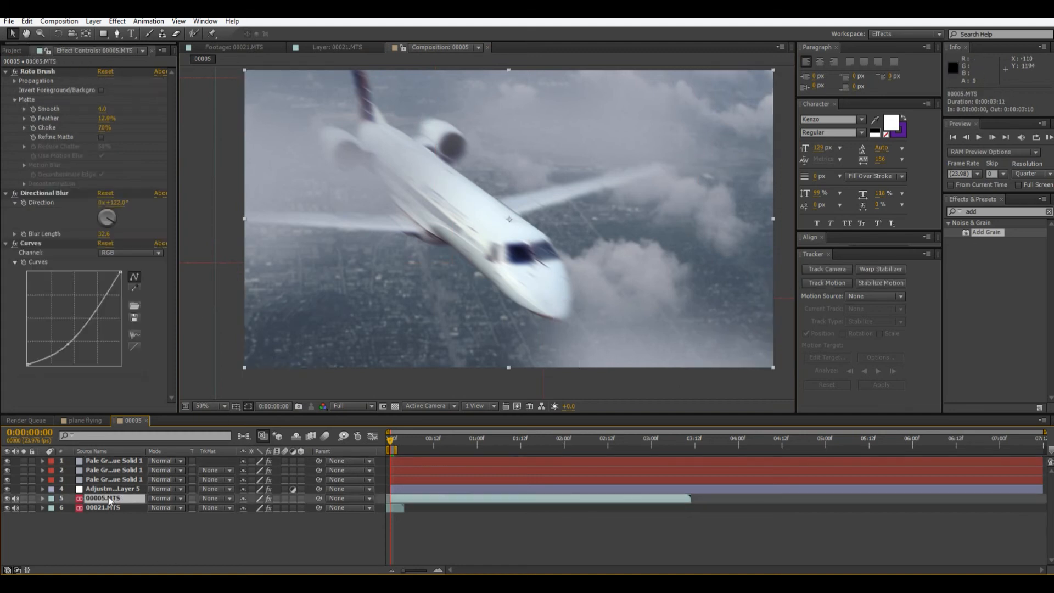
pyautogui.moveTo(128, 502)
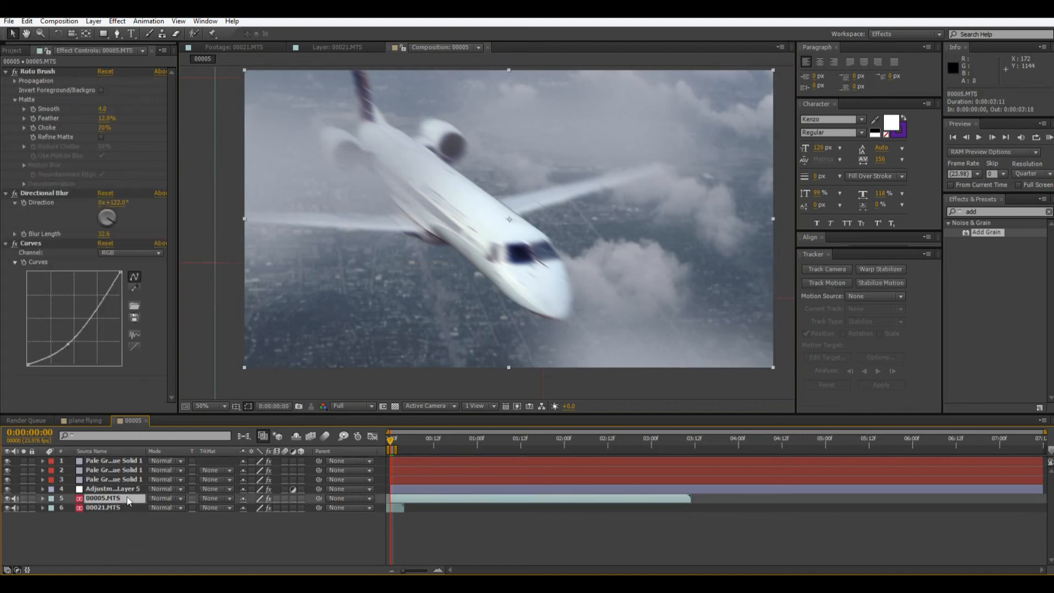
pyautogui.click(113, 488)
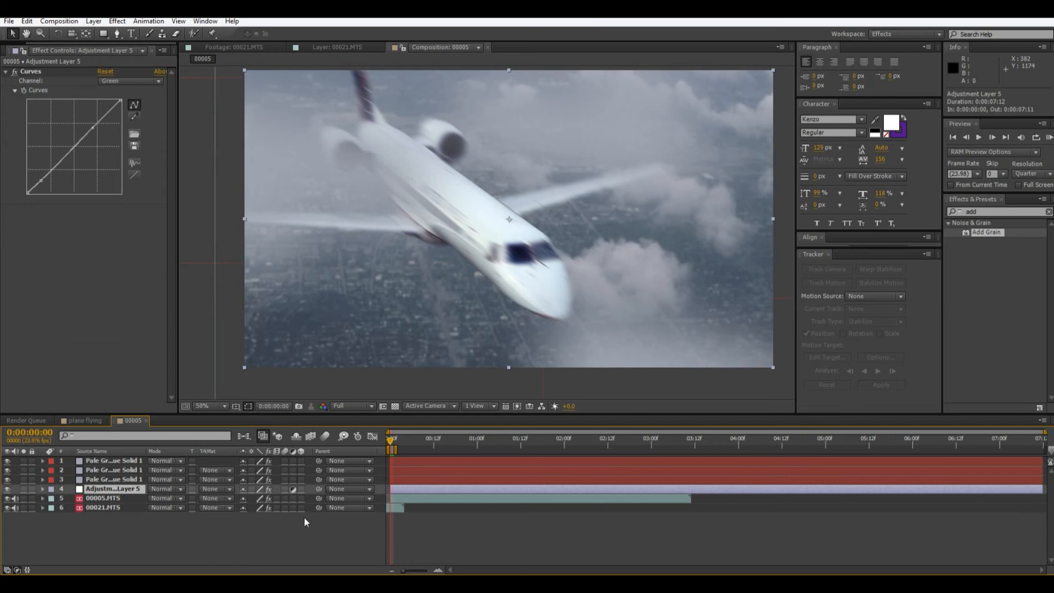
pyautogui.click(102, 497)
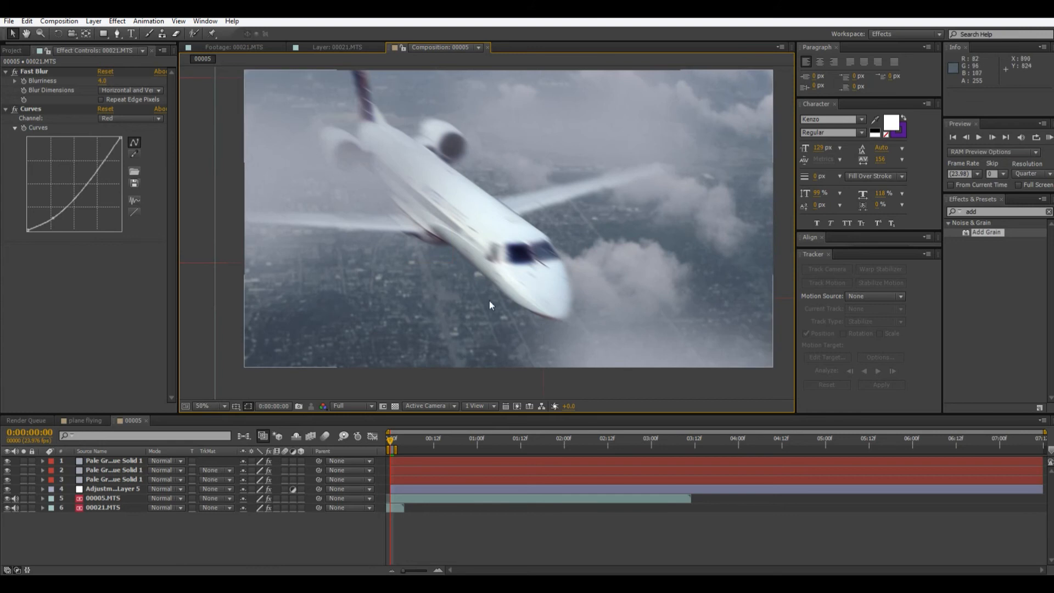
pyautogui.moveTo(509, 261)
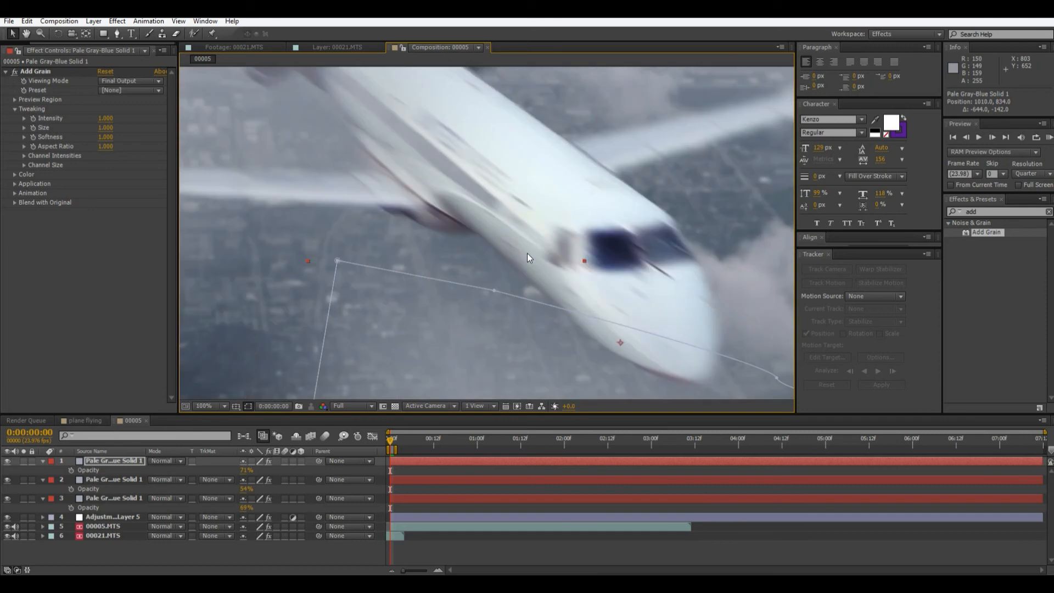
pyautogui.moveTo(633, 141)
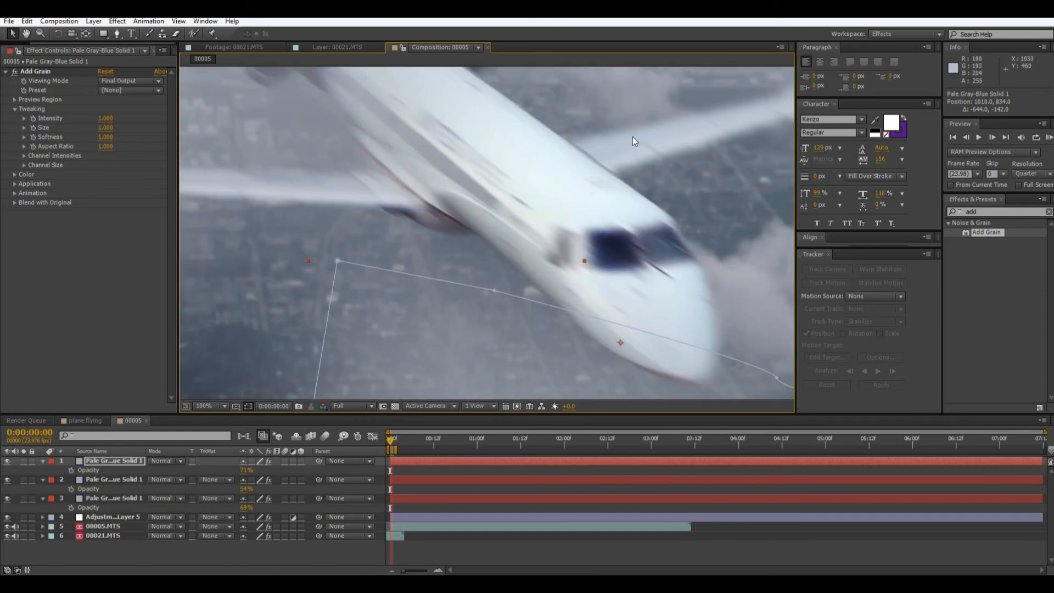
# Reduce the three haze solids' opacities to about 71%, 54% and 88%.
pyautogui.click(205, 405)
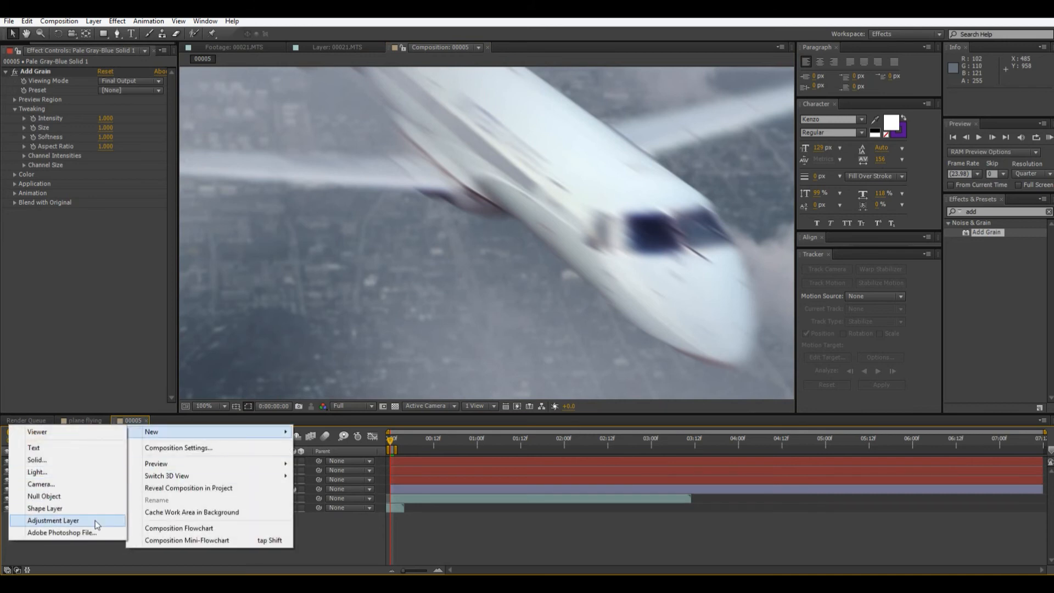
# Add a new adjustment layer and start a RotoBezier mask over the plane.
pyautogui.click(53, 520)
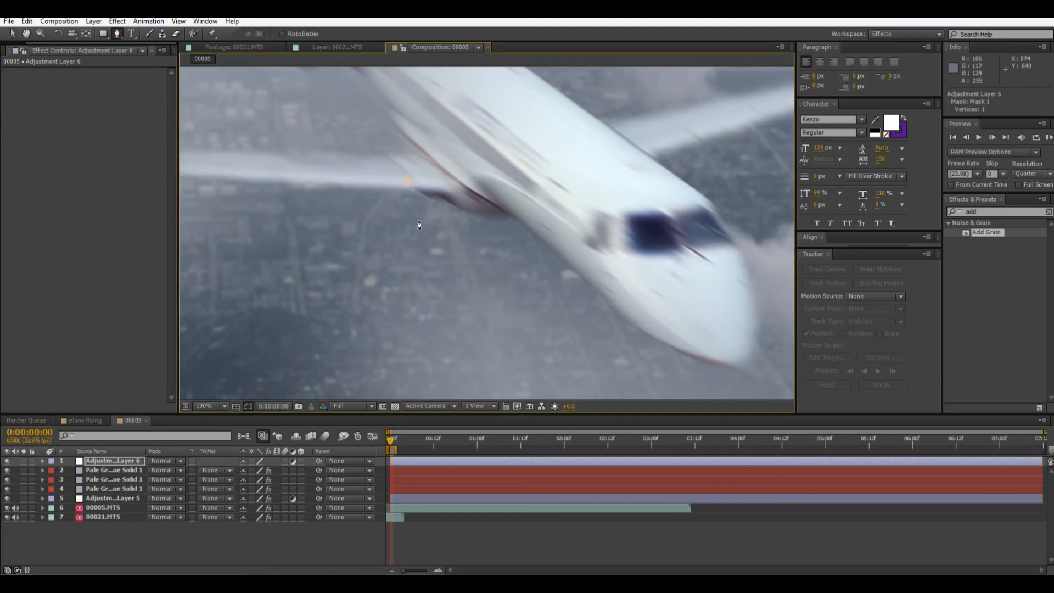
pyautogui.click(509, 220)
pyautogui.write('curv')
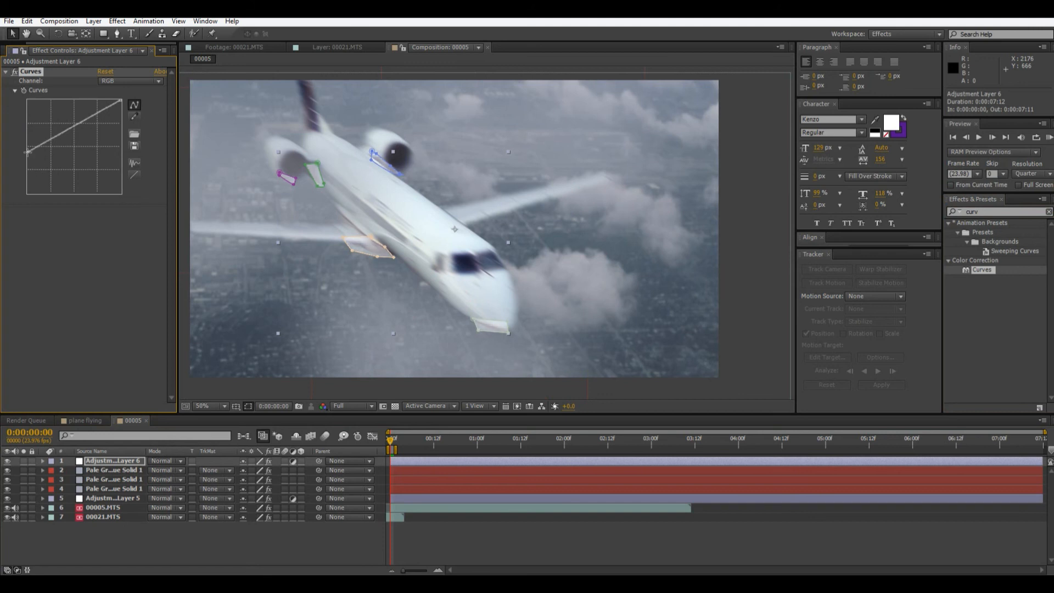
# Set the masked adjustment layer's blend mode to Add, then Screen, and expand its masks.
pyautogui.click(164, 461)
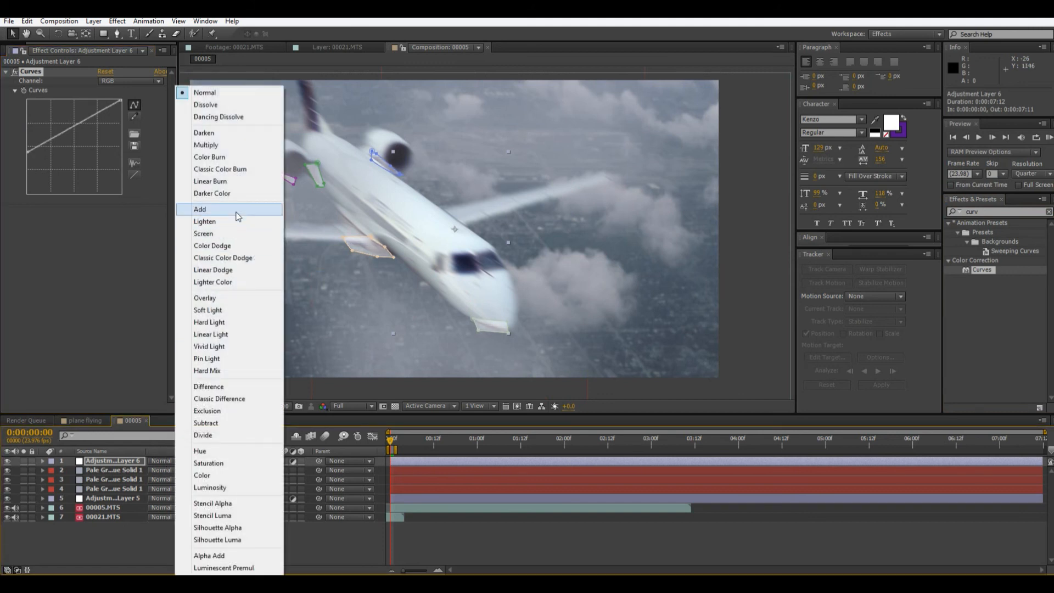
pyautogui.click(200, 209)
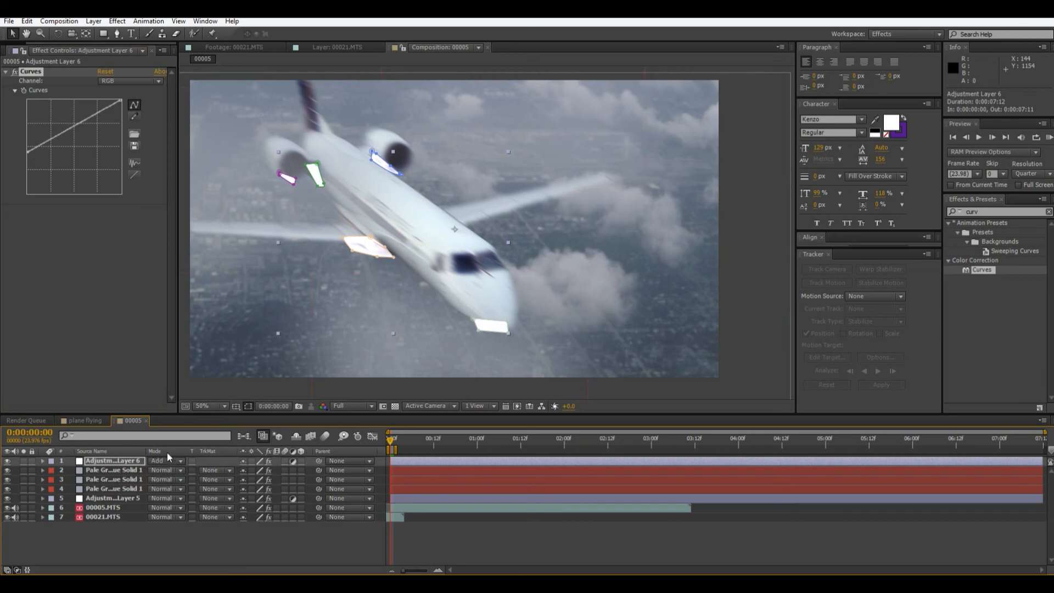
pyautogui.click(165, 460)
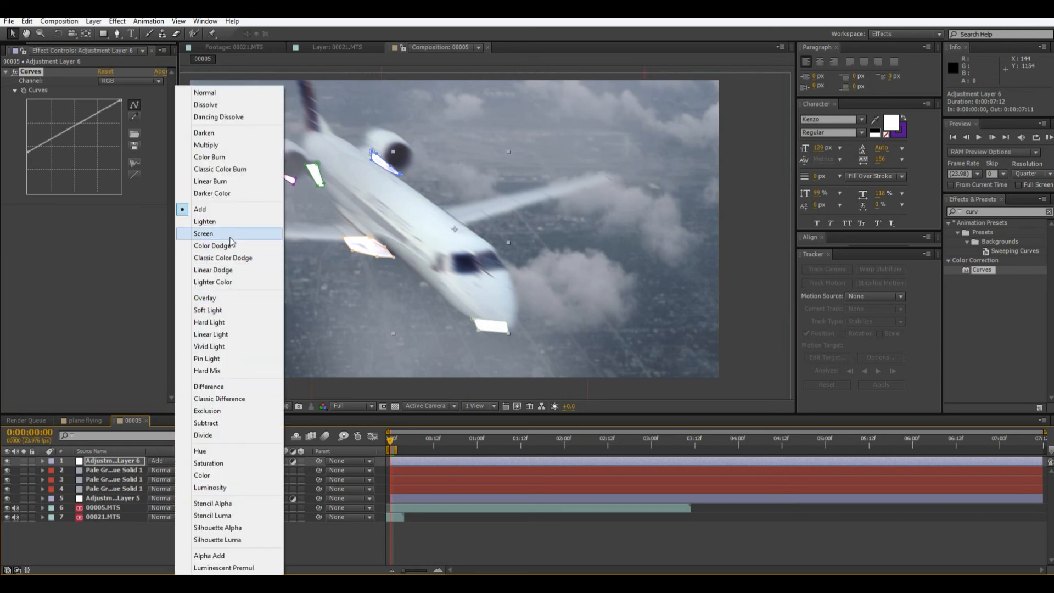
pyautogui.click(203, 233)
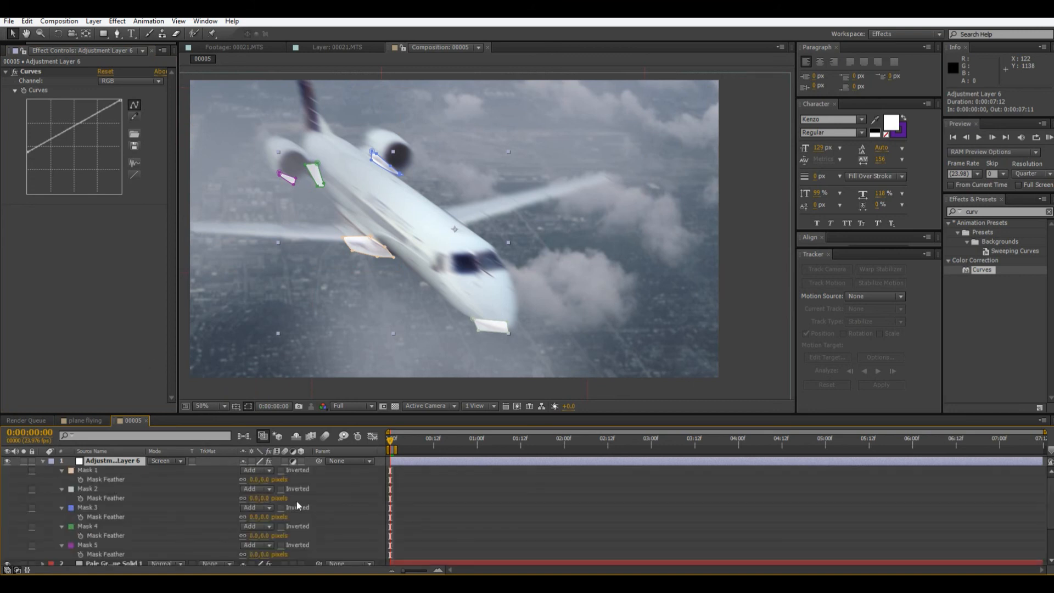
pyautogui.click(88, 469)
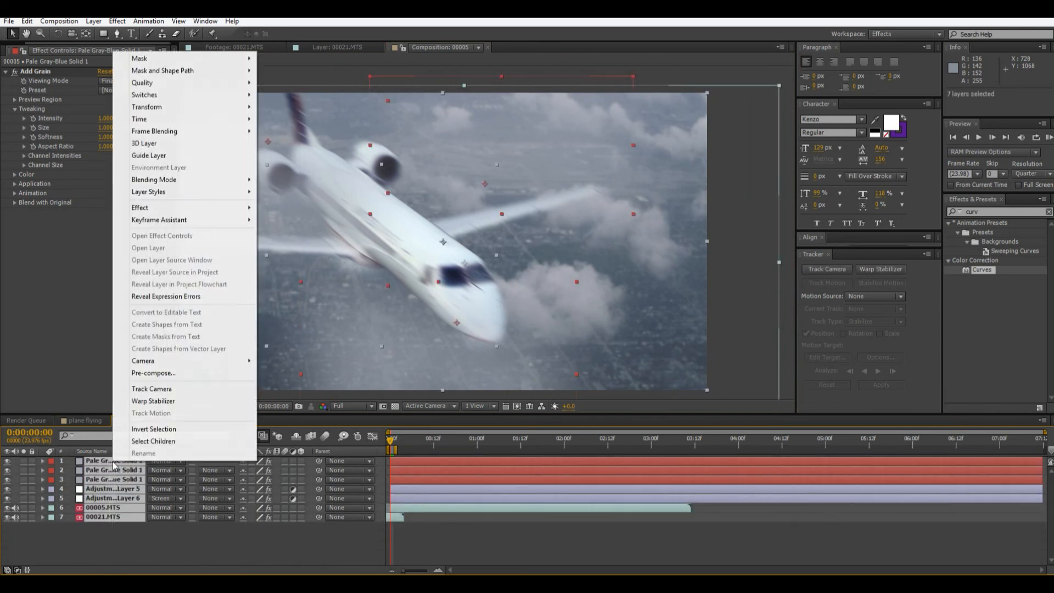
# Pre-compose all layers into Pre-comp 4, moving all attributes into it.
pyautogui.click(154, 374)
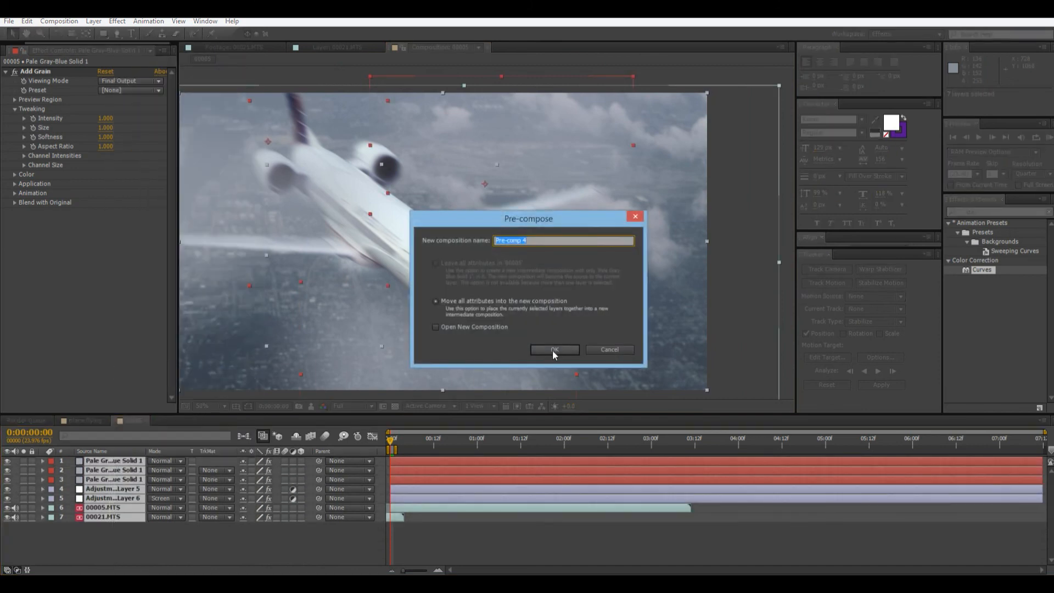
pyautogui.click(554, 349)
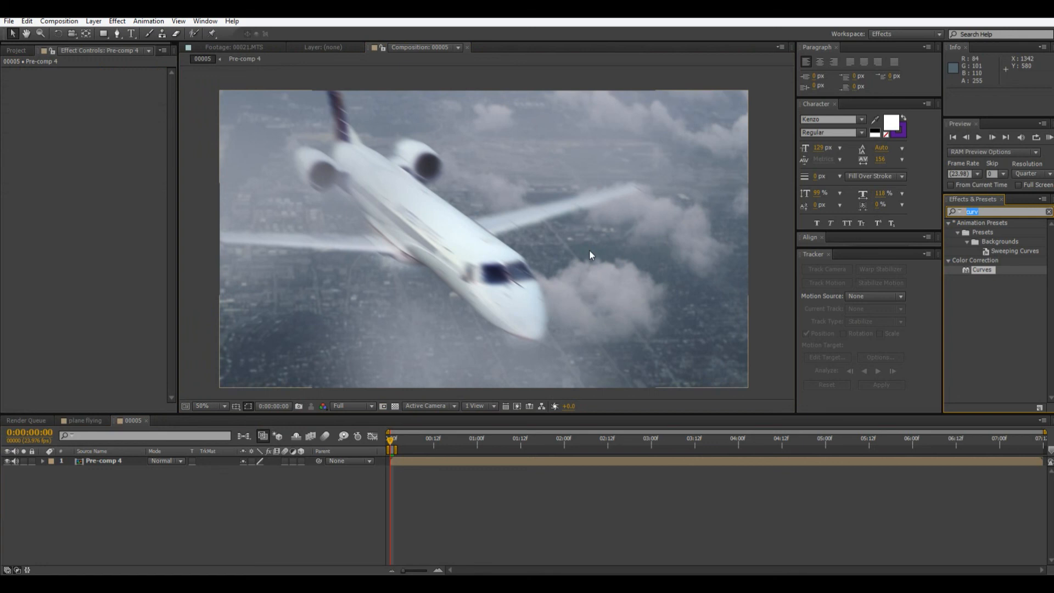
pyautogui.moveTo(561, 559)
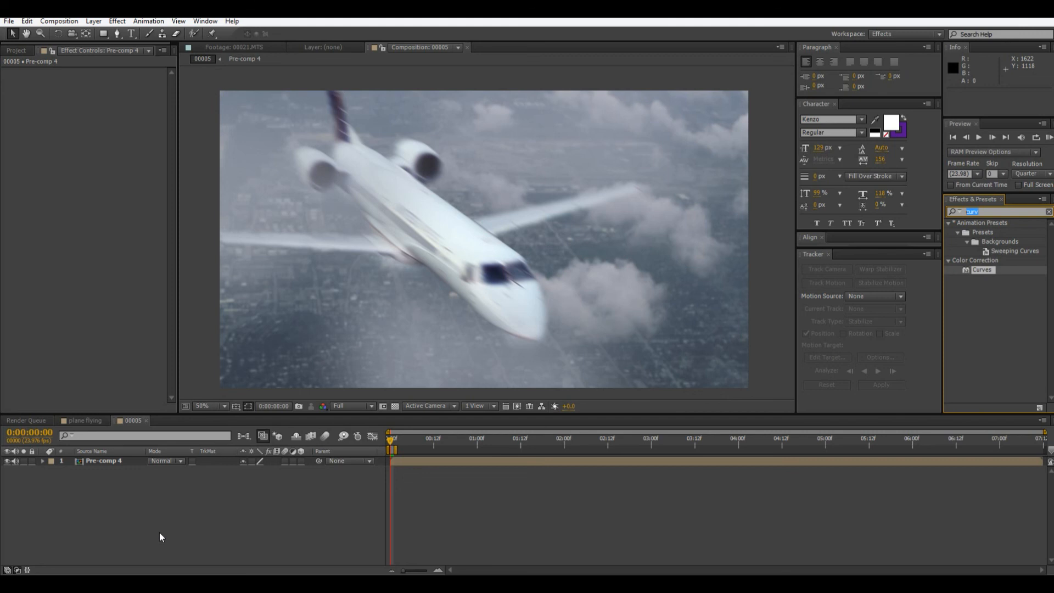
pyautogui.moveTo(166, 539)
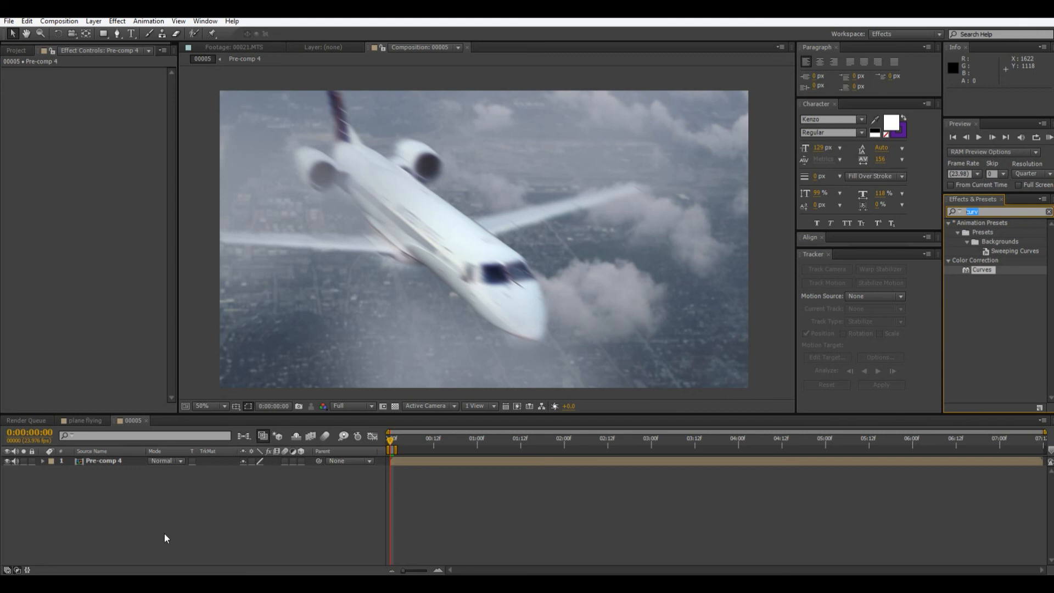
pyautogui.moveTo(168, 570)
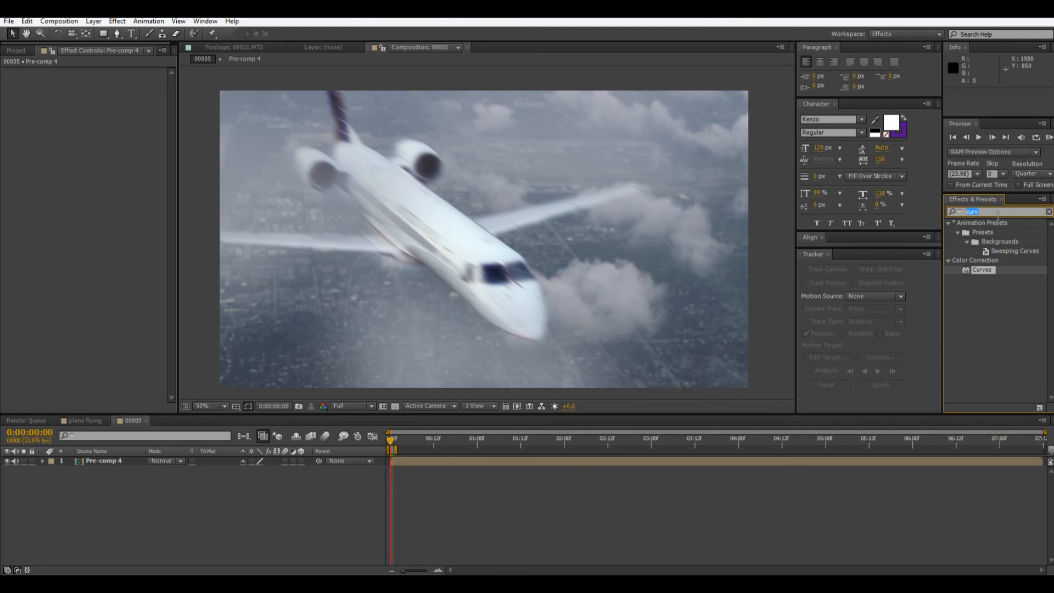
pyautogui.moveTo(558, 226)
pyautogui.write('2.')
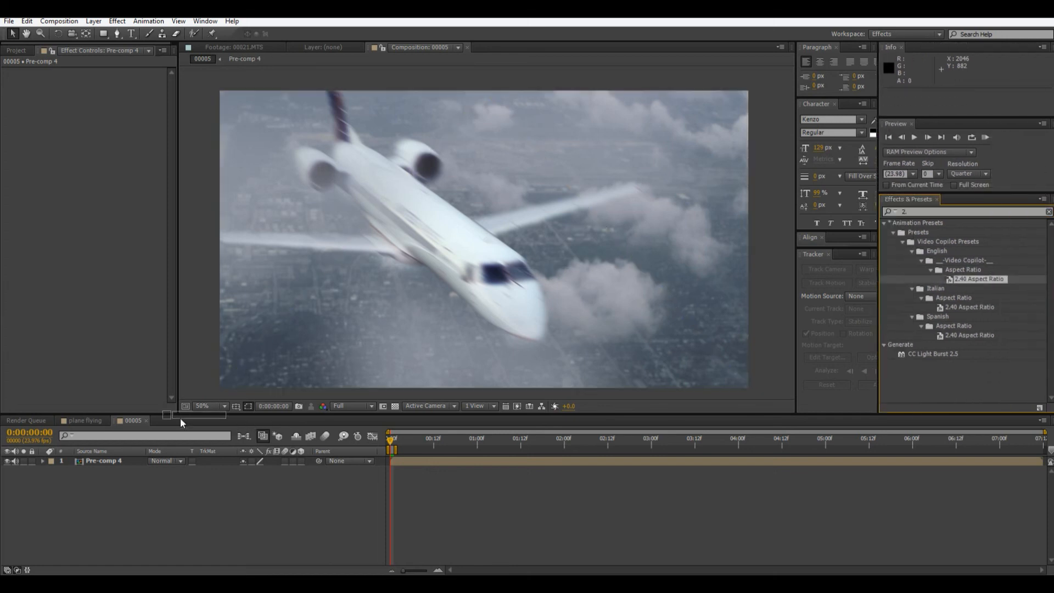
# Apply the 2.40 Aspect Ratio preset to Pre-comp 4 for letterboxing.
pyautogui.doubleClick(978, 279)
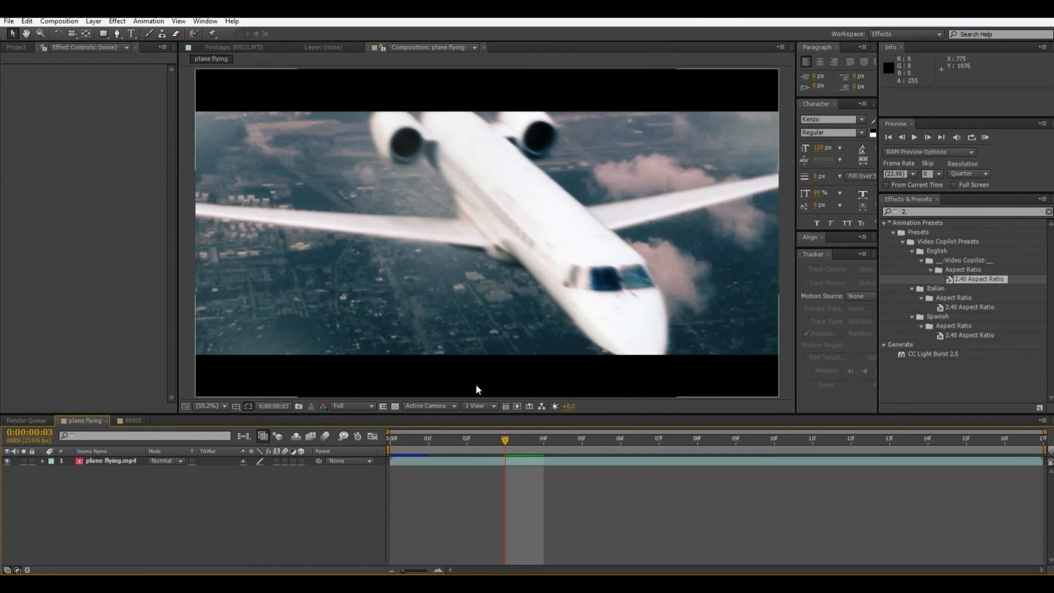
# Return to the 00005 composition and open Pre-comp 4 to reveal its seven nested layers.
pyautogui.click(133, 421)
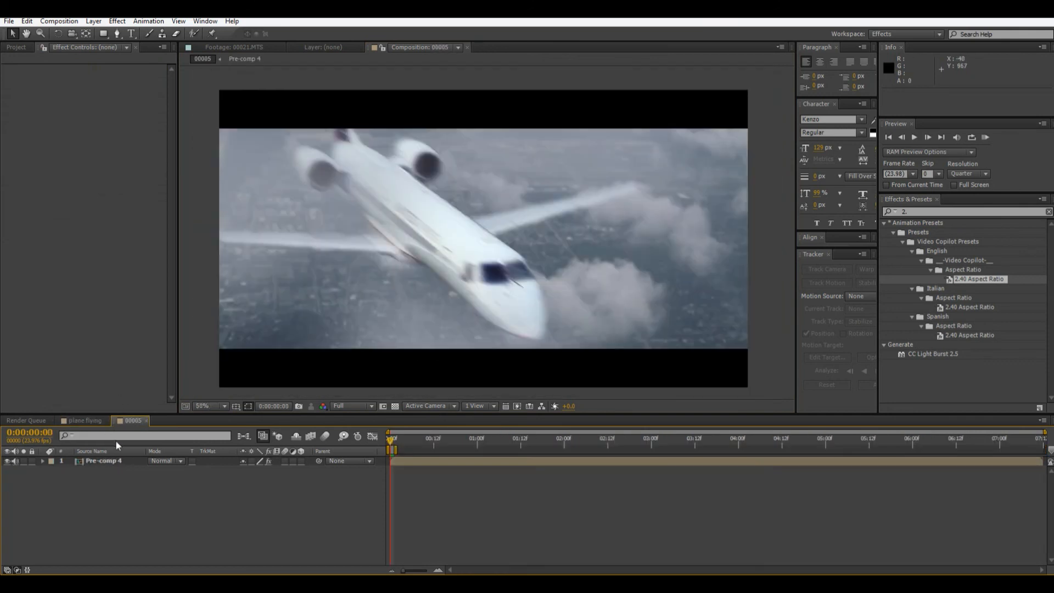
pyautogui.doubleClick(104, 460)
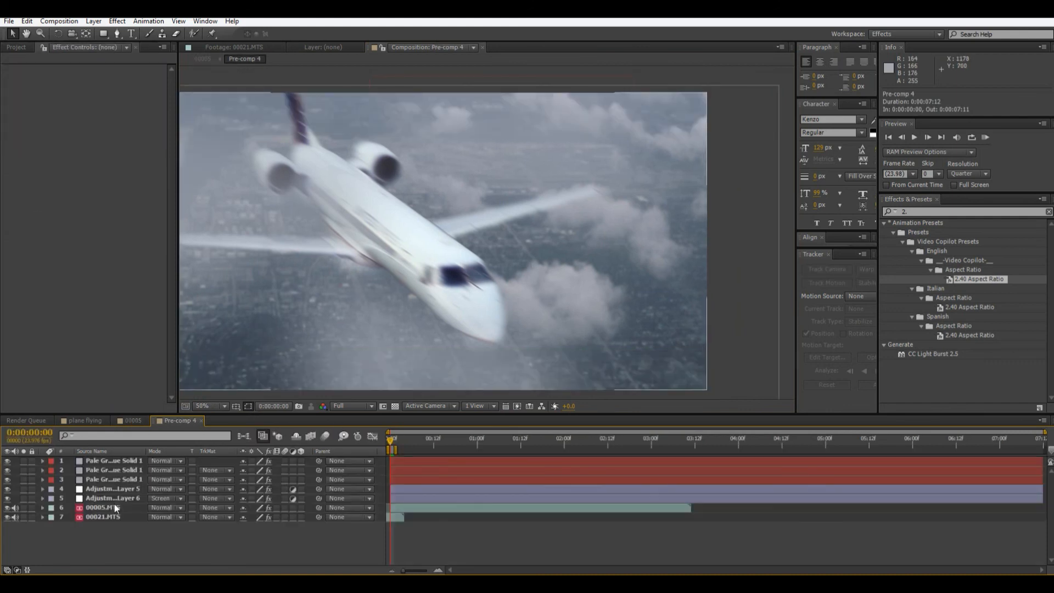